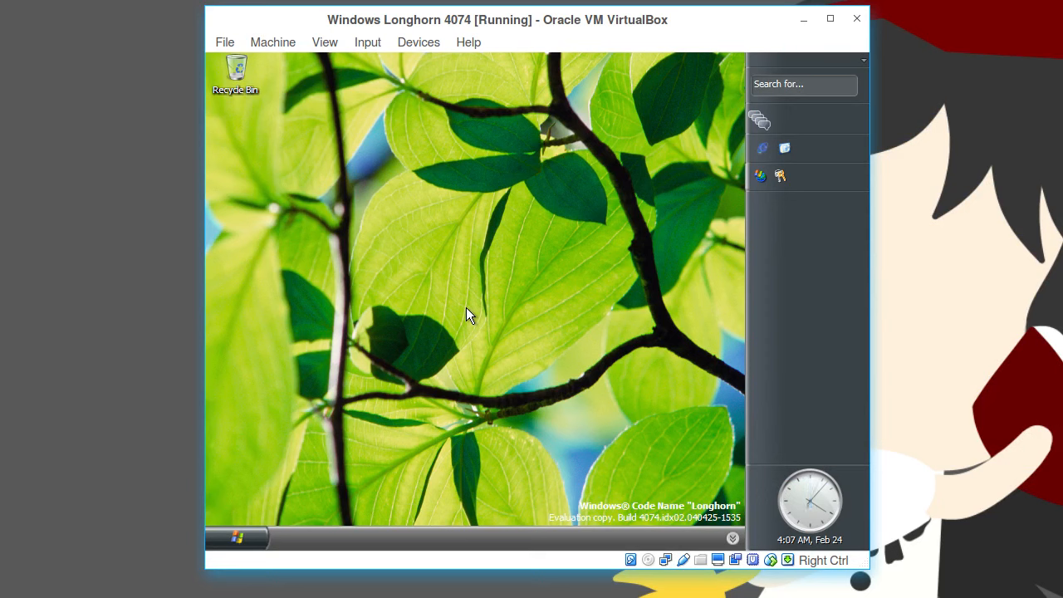
{"action": "mouse_move", "coordinate": [641, 396]}
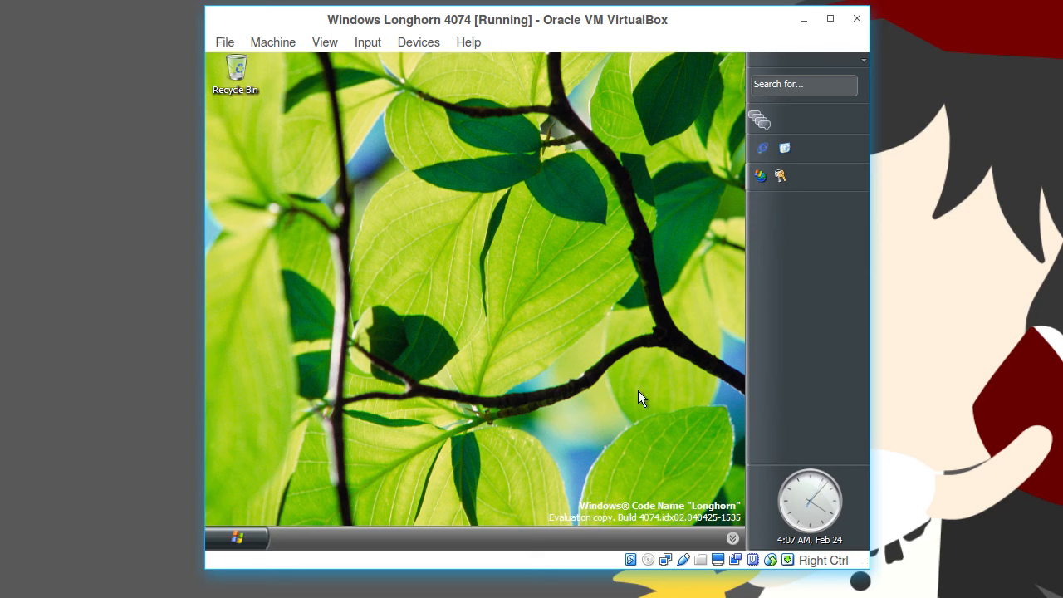
- Review the guest's hardware devices through Computer Management before adding the disc
{"action": "left_click_drag", "start_coordinate": [395, 342], "coordinate": [638, 385]}
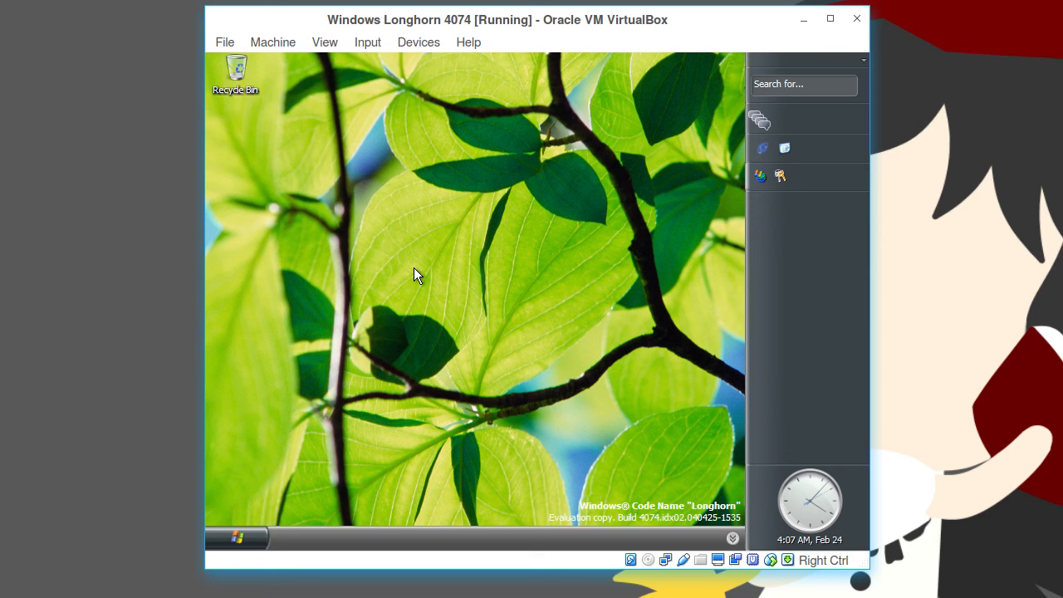
{"action": "mouse_move", "coordinate": [555, 206]}
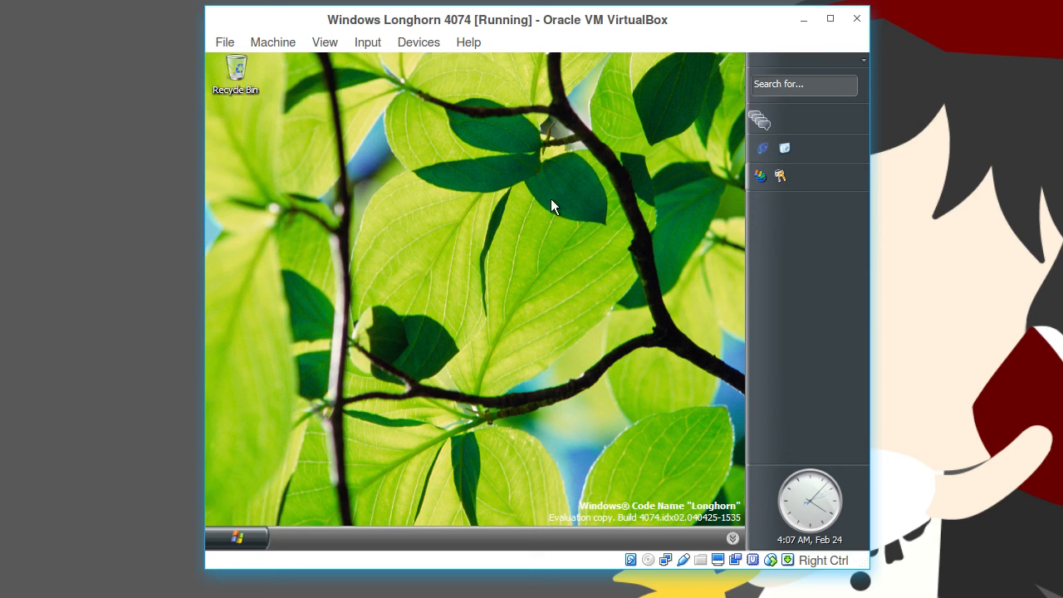
{"action": "left_click", "coordinate": [802, 83]}
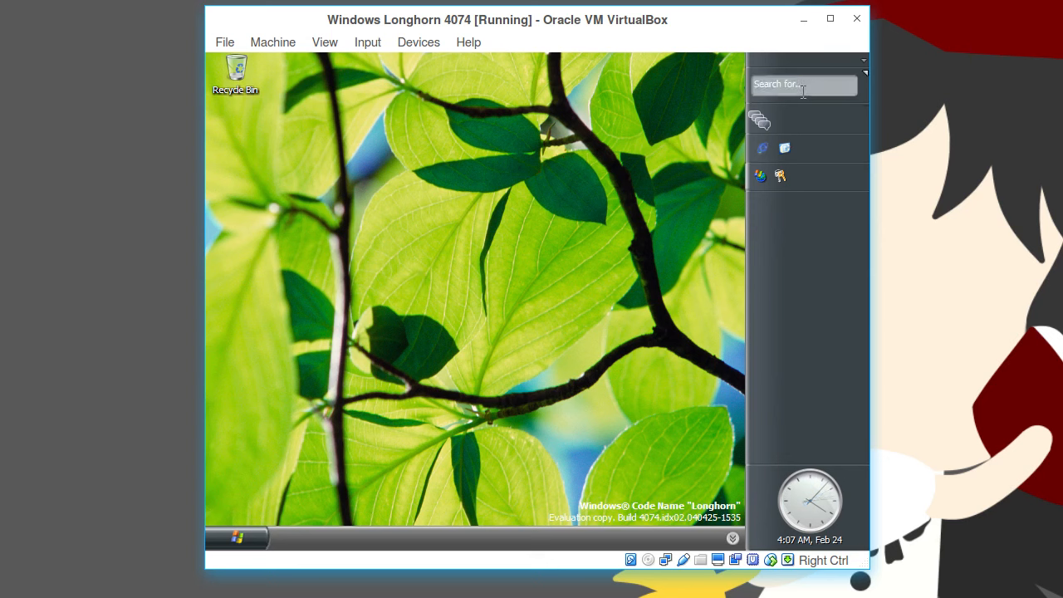
{"action": "mouse_move", "coordinate": [578, 423]}
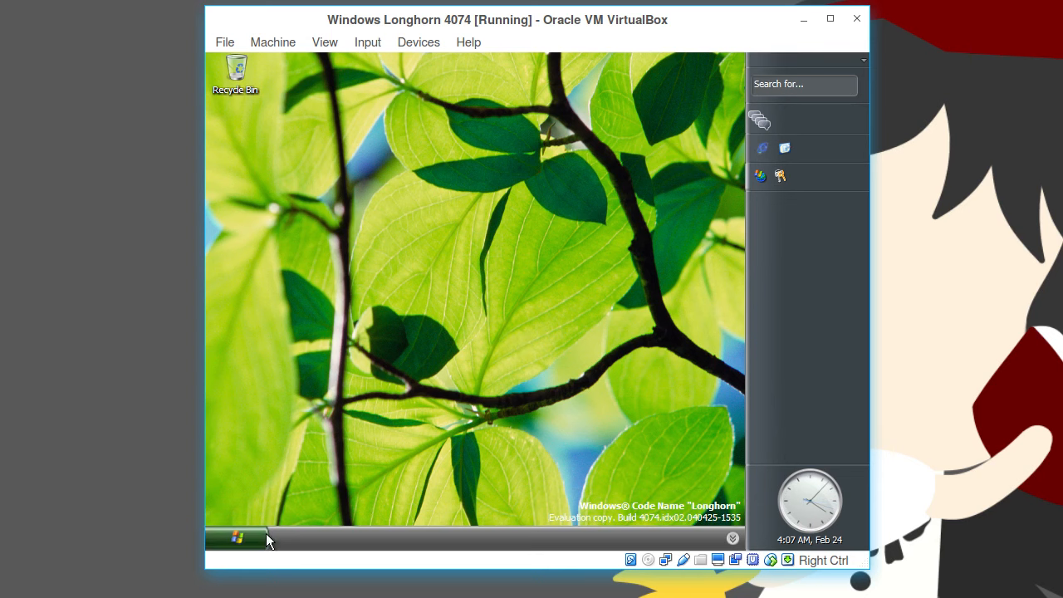
{"action": "left_click", "coordinate": [239, 538]}
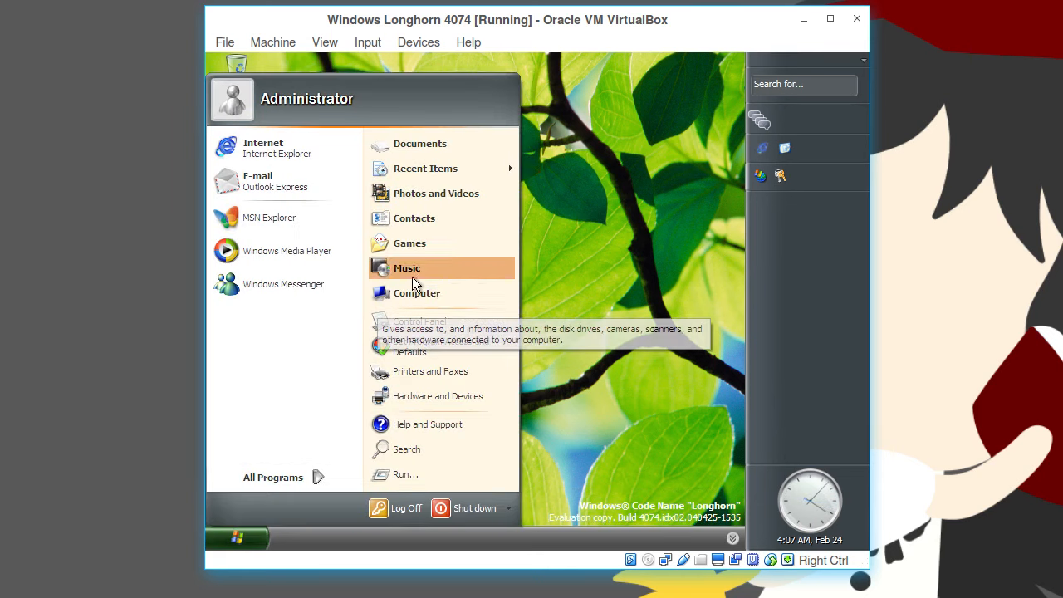
{"action": "mouse_move", "coordinate": [429, 292]}
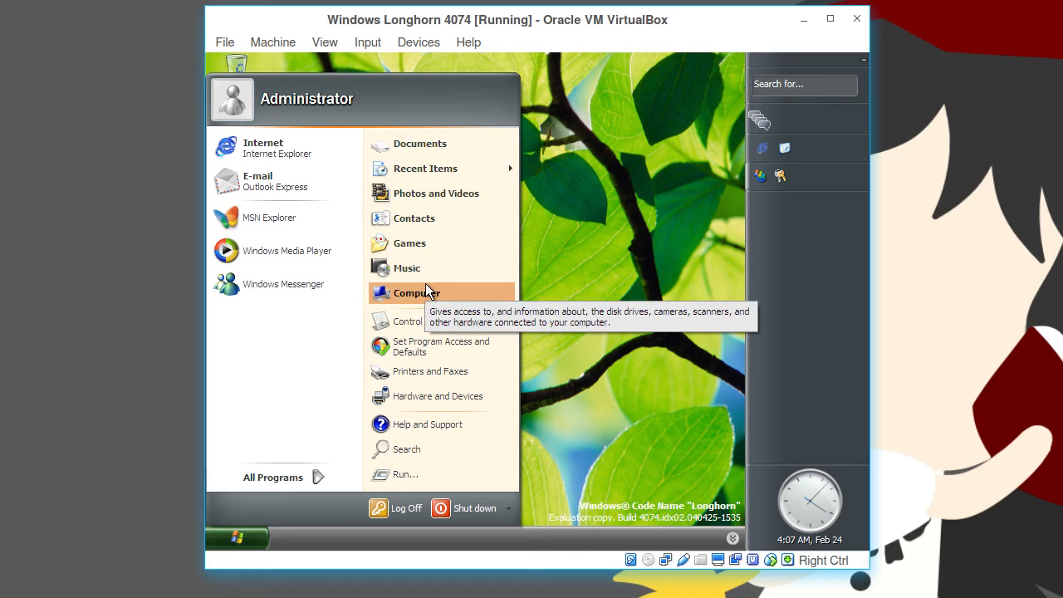
{"action": "mouse_move", "coordinate": [417, 149]}
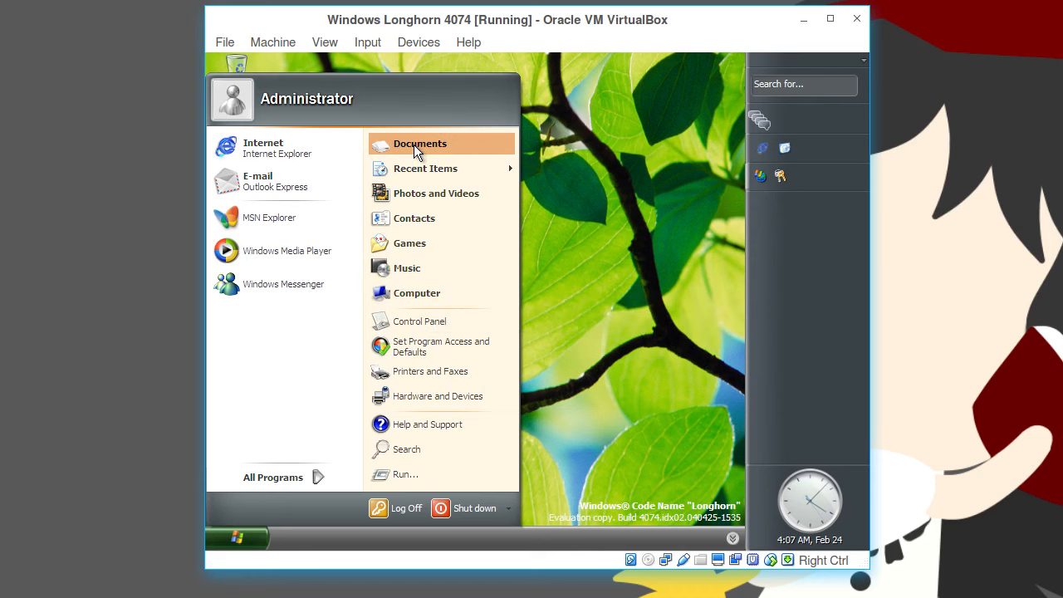
{"action": "mouse_move", "coordinate": [423, 267]}
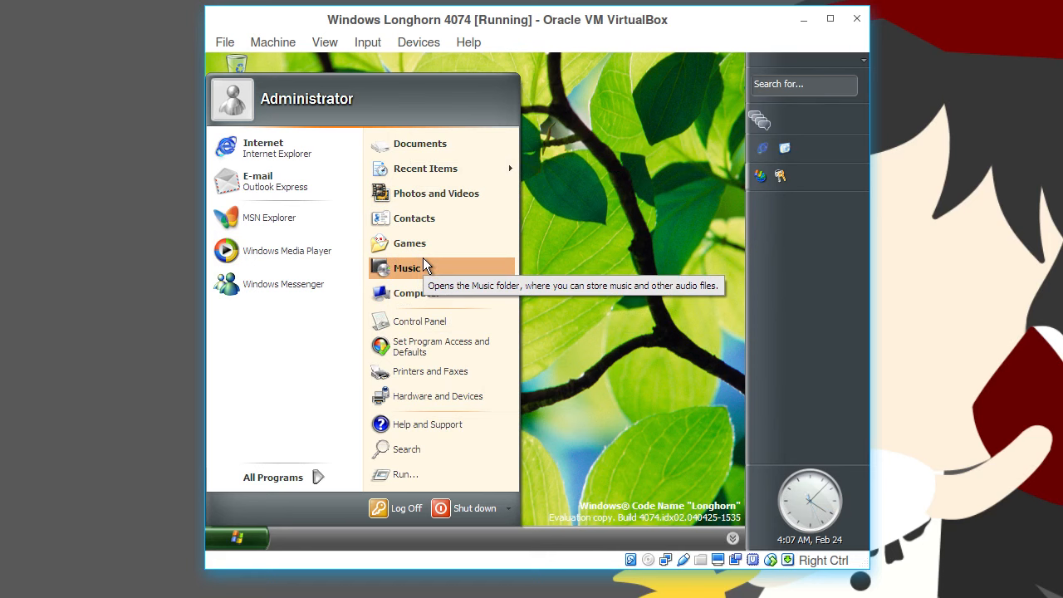
{"action": "right_click", "coordinate": [411, 292]}
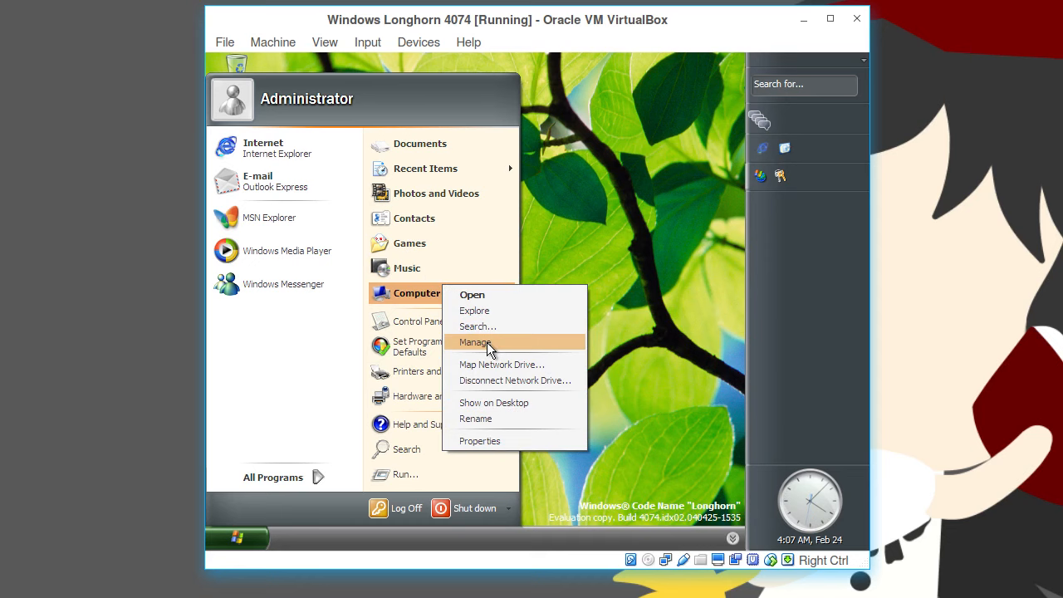
{"action": "left_click", "coordinate": [475, 342]}
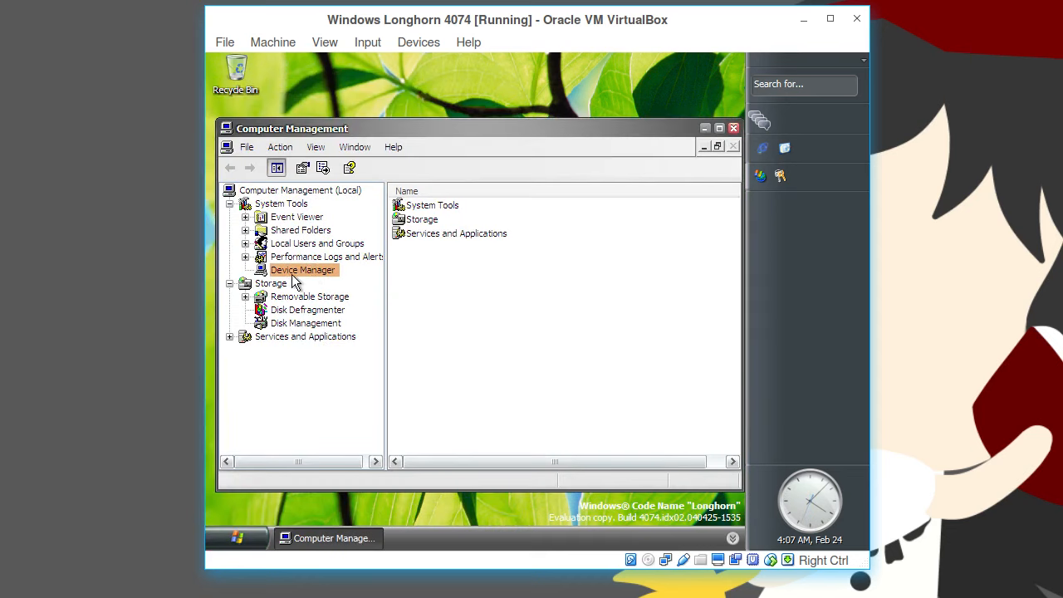
{"action": "left_click", "coordinate": [301, 269]}
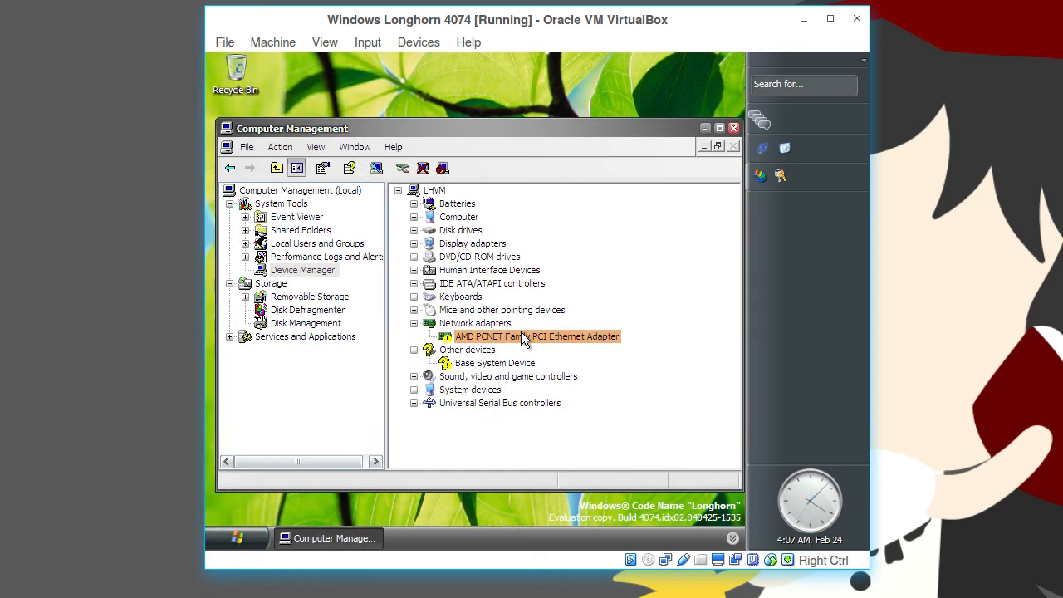
{"action": "mouse_move", "coordinate": [651, 400]}
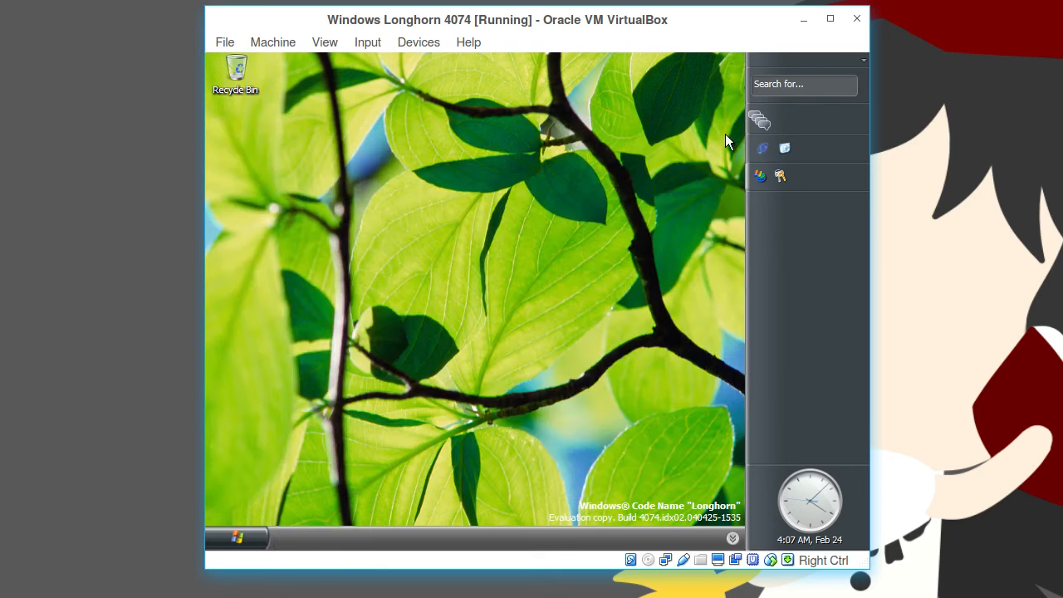
{"action": "mouse_move", "coordinate": [699, 496]}
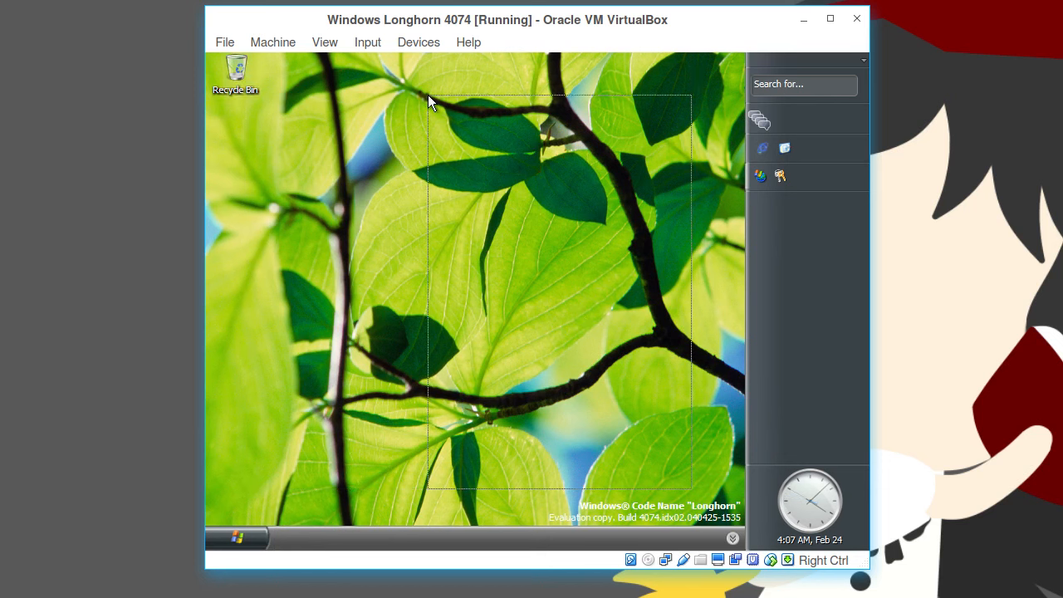
{"action": "left_click", "coordinate": [235, 70]}
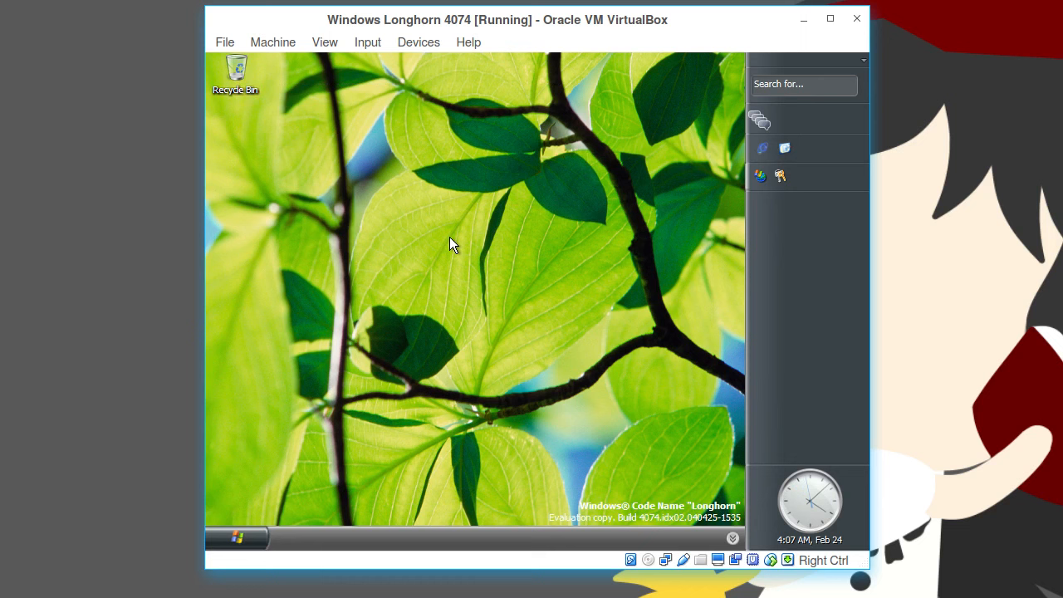
- Insert the Guest Additions CD image and show it as VBOXADDITIONS in the Computer window
{"action": "left_click", "coordinate": [418, 41]}
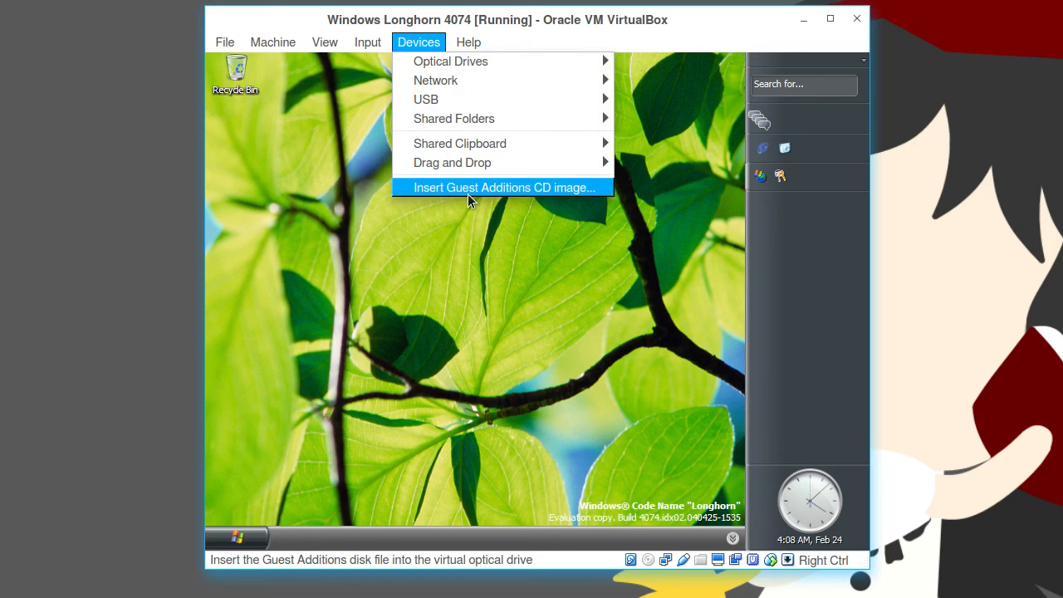
{"action": "left_click", "coordinate": [502, 185]}
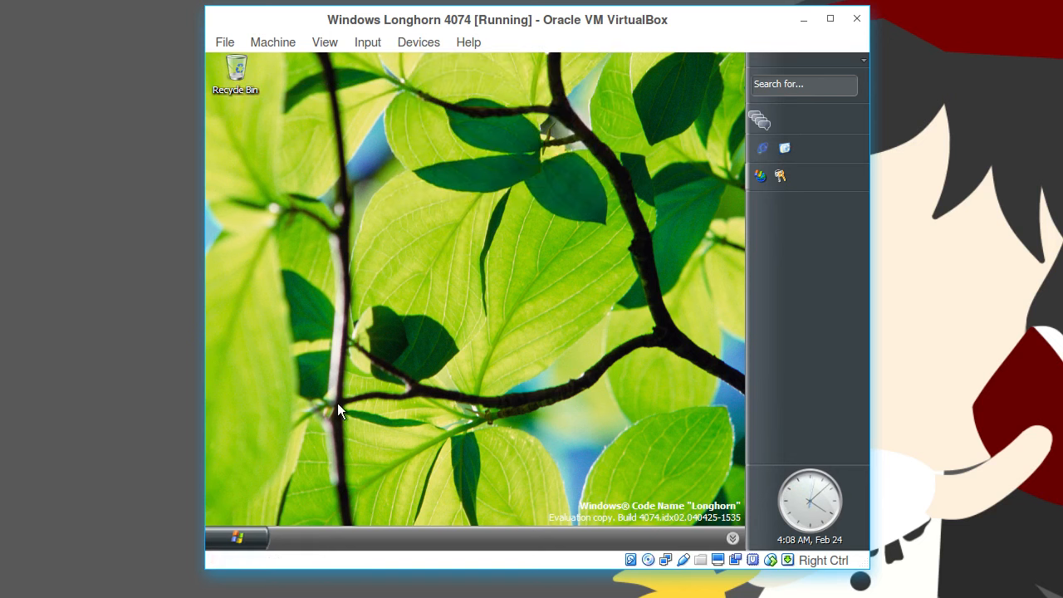
{"action": "left_click", "coordinate": [236, 538]}
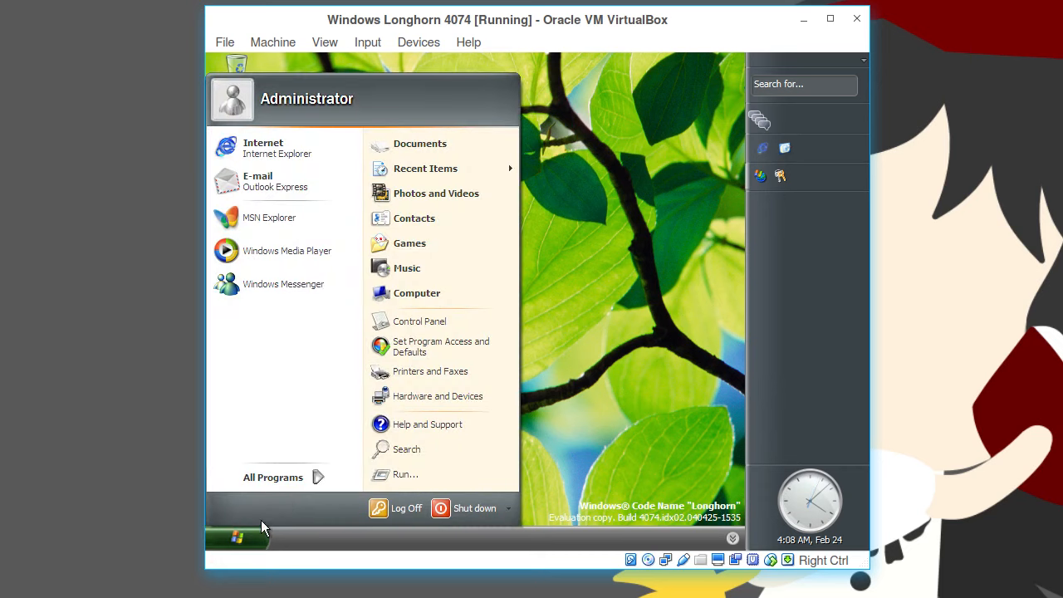
{"action": "left_click", "coordinate": [417, 293]}
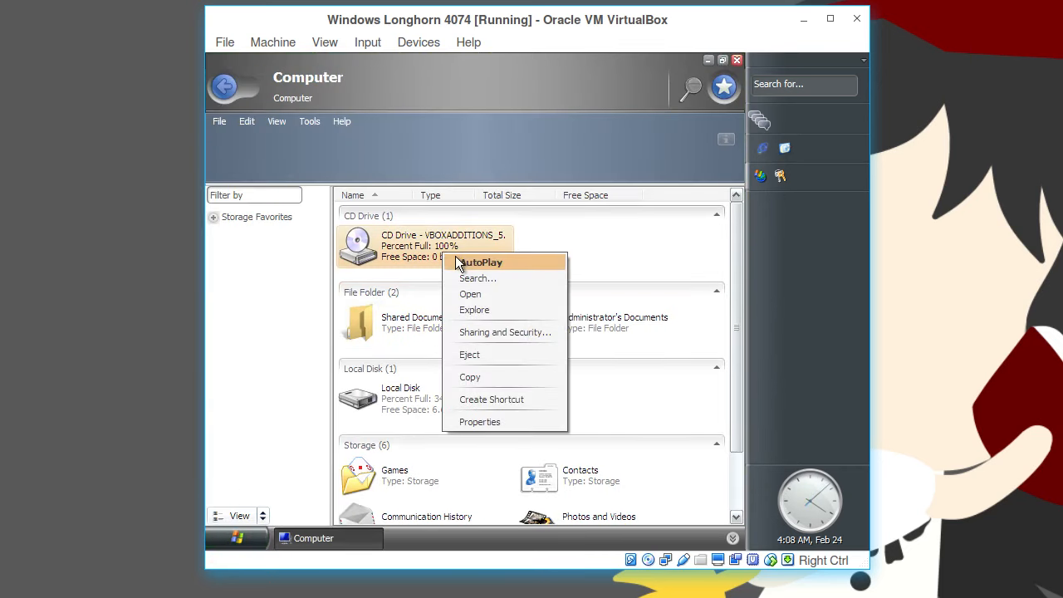
{"action": "mouse_move", "coordinate": [485, 296]}
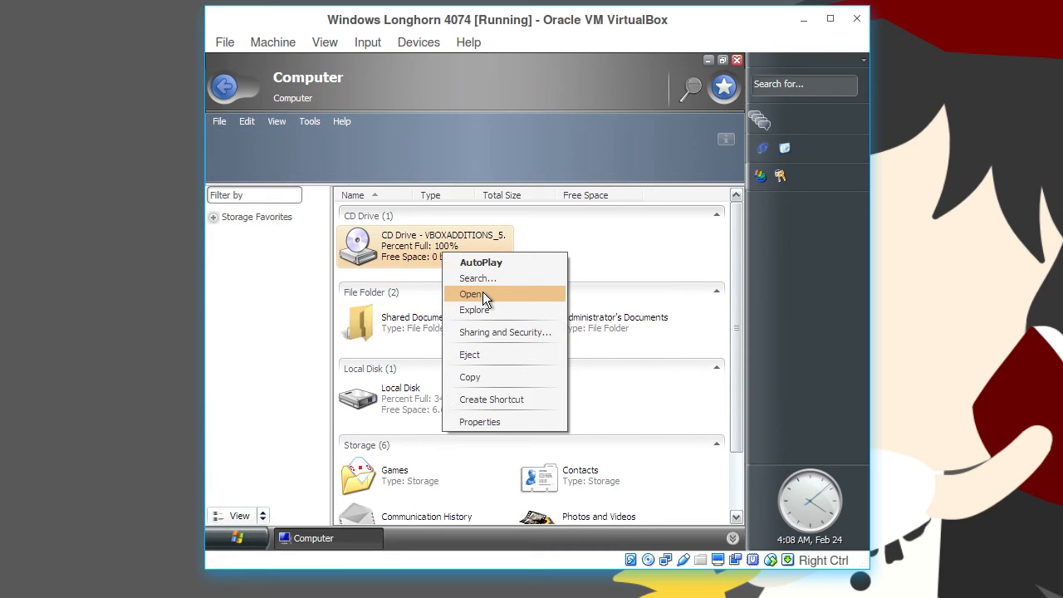
- List the Guest Additions disc's 12 items and confirm Windows build 4074 via winver
{"action": "left_click", "coordinate": [470, 292]}
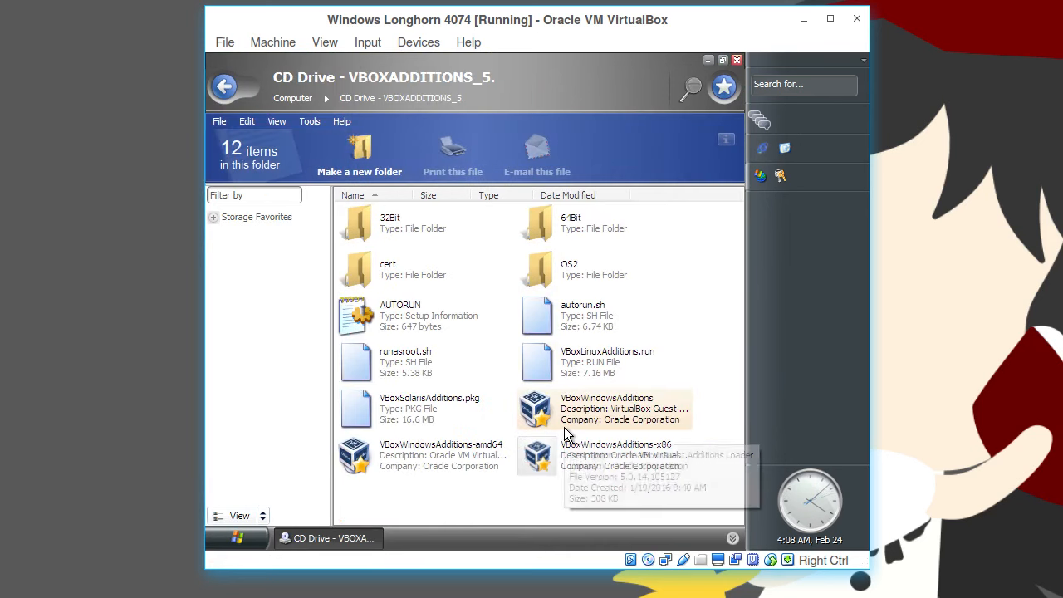
{"action": "mouse_move", "coordinate": [568, 435]}
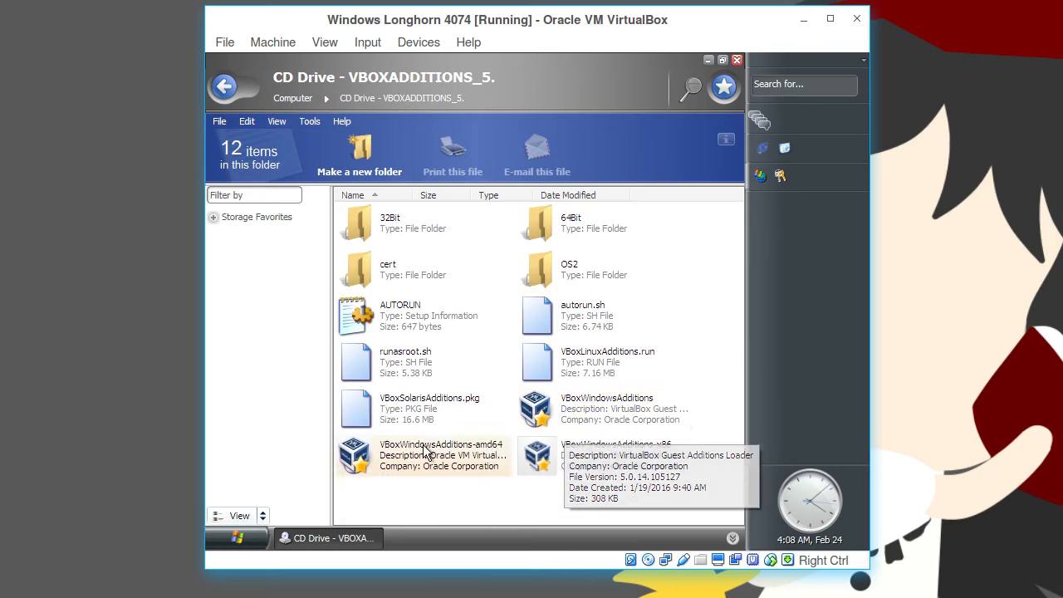
{"action": "mouse_move", "coordinate": [445, 483]}
{"action": "type", "text": "winve"}
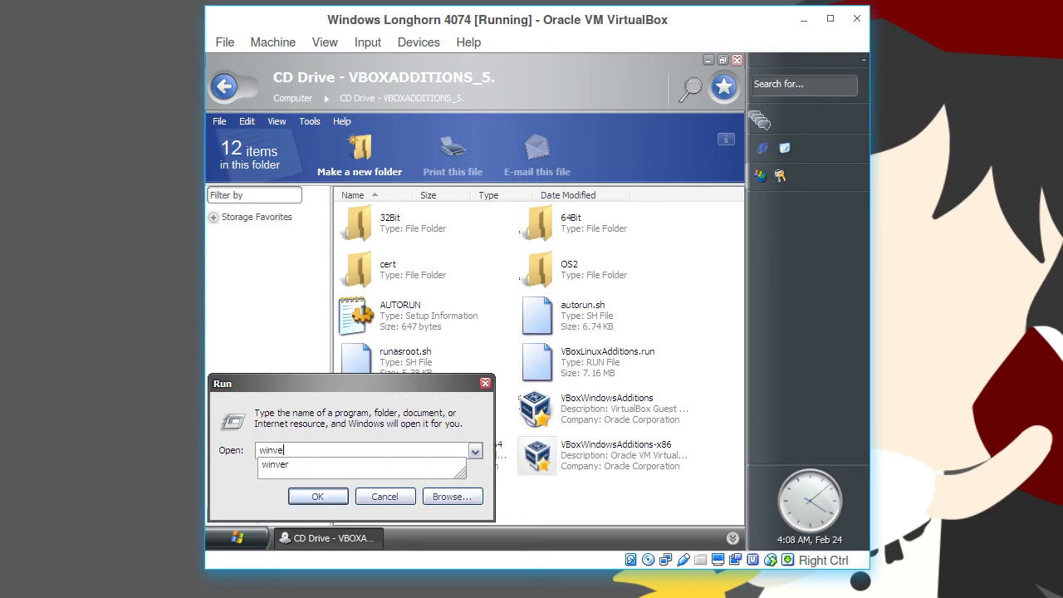
{"action": "left_click", "coordinate": [319, 495]}
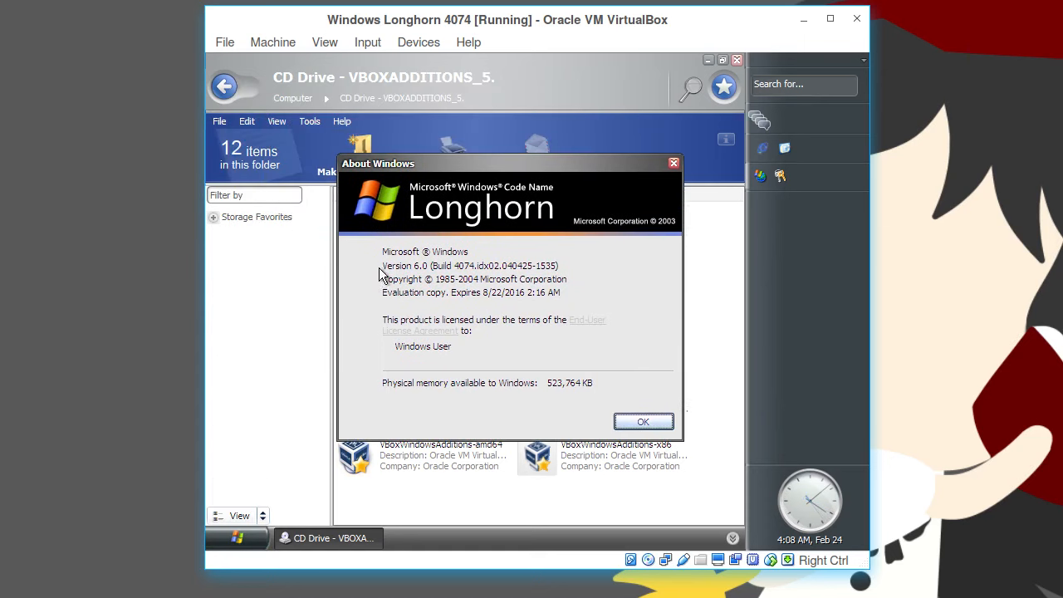
{"action": "mouse_move", "coordinate": [425, 276]}
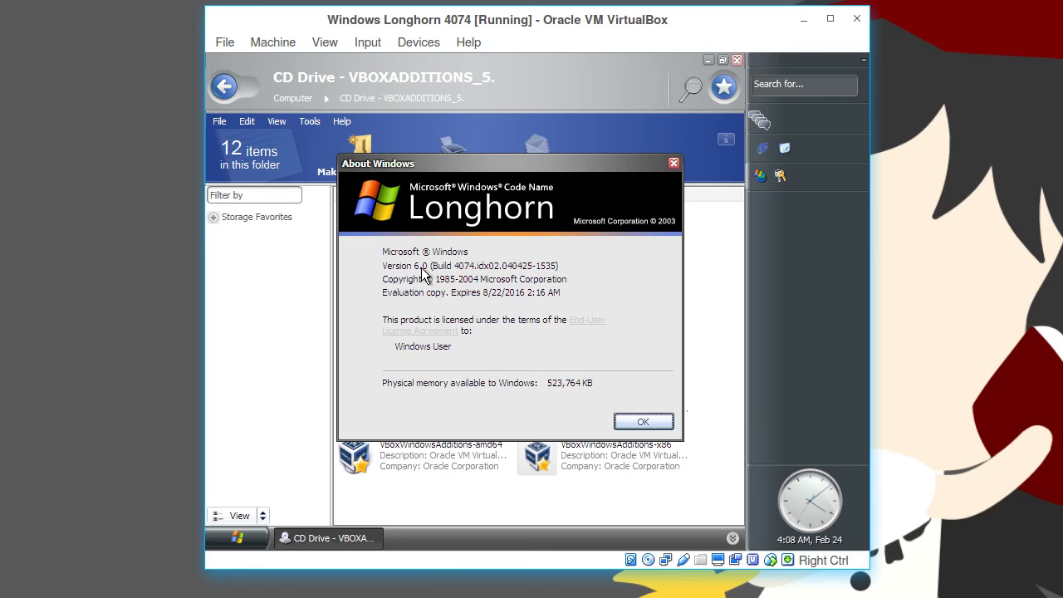
{"action": "left_click", "coordinate": [643, 421]}
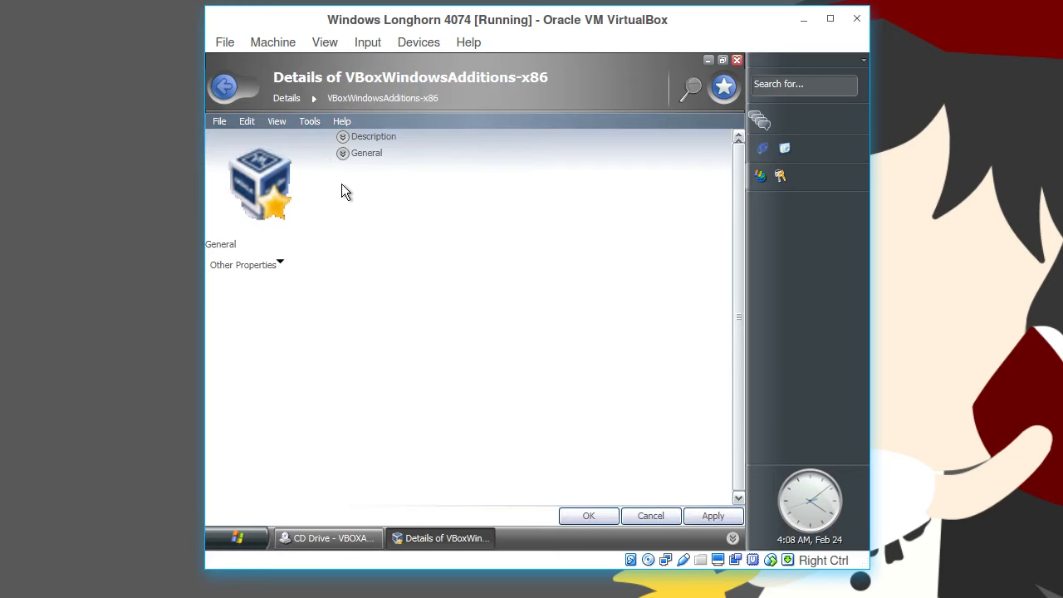
- Review the Compatibility properties of VBoxWindowsAdditions-x86 and close them unchanged
{"action": "left_click", "coordinate": [243, 264]}
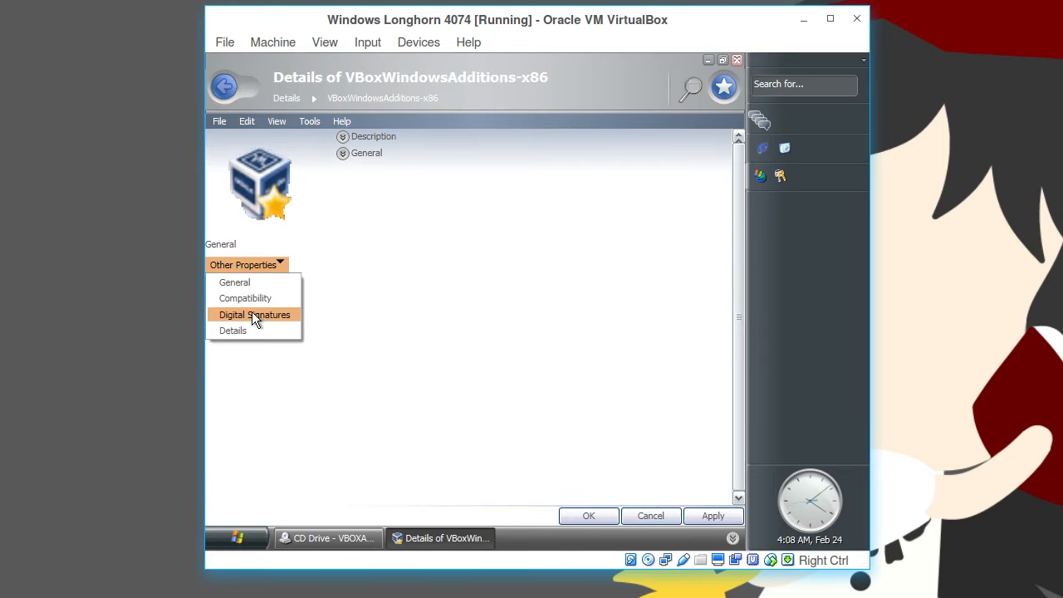
{"action": "mouse_move", "coordinate": [267, 299]}
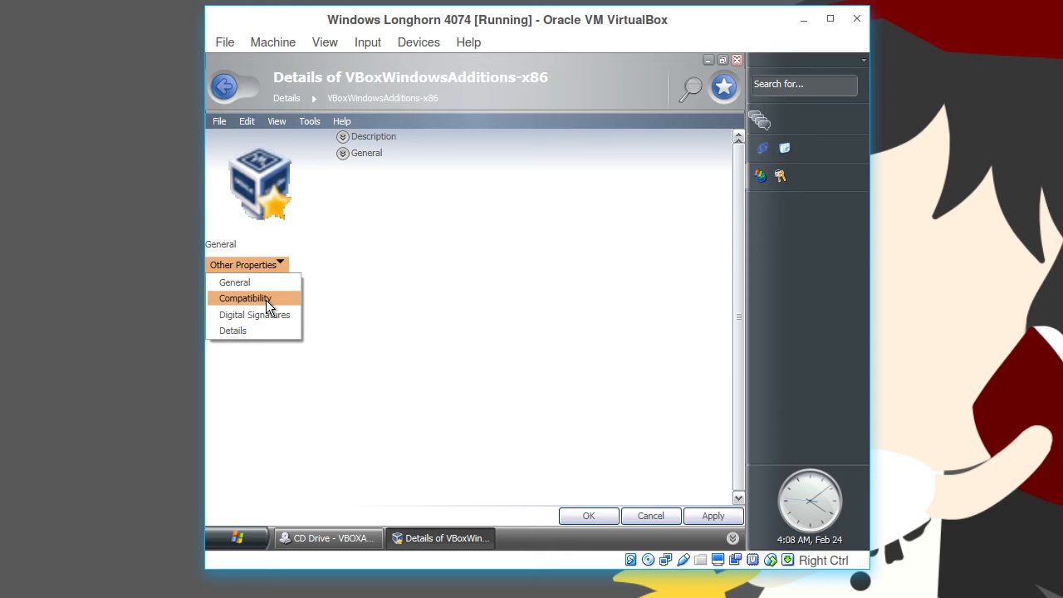
{"action": "mouse_move", "coordinate": [265, 310]}
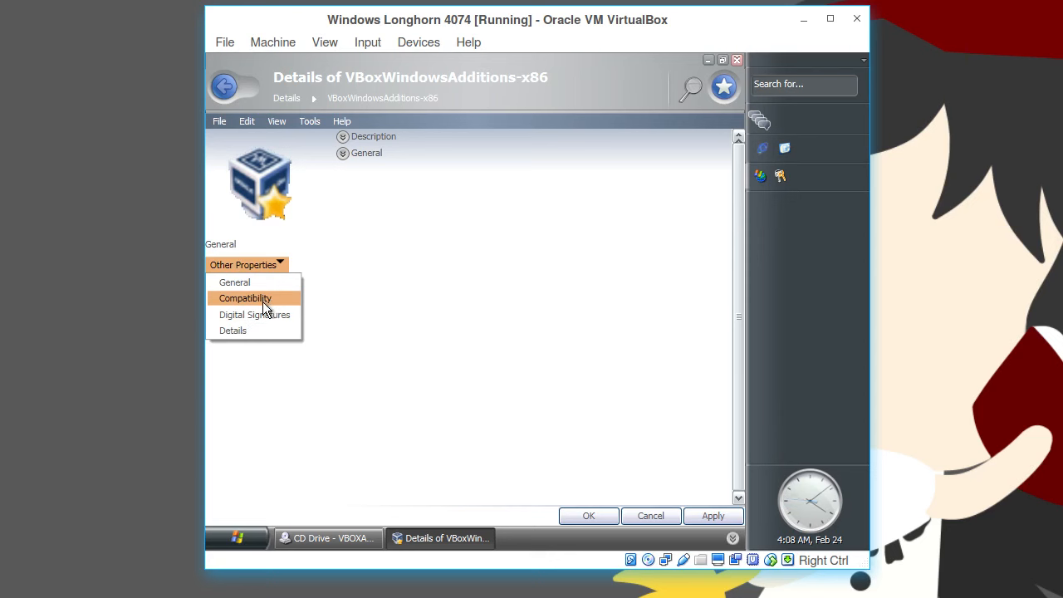
{"action": "mouse_move", "coordinate": [276, 307]}
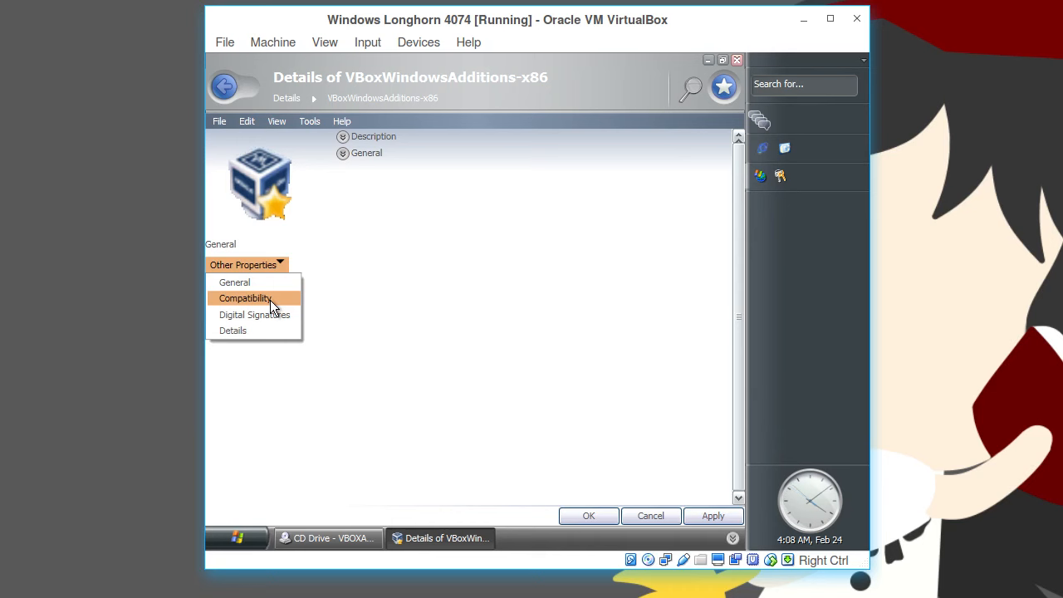
{"action": "left_click", "coordinate": [246, 299]}
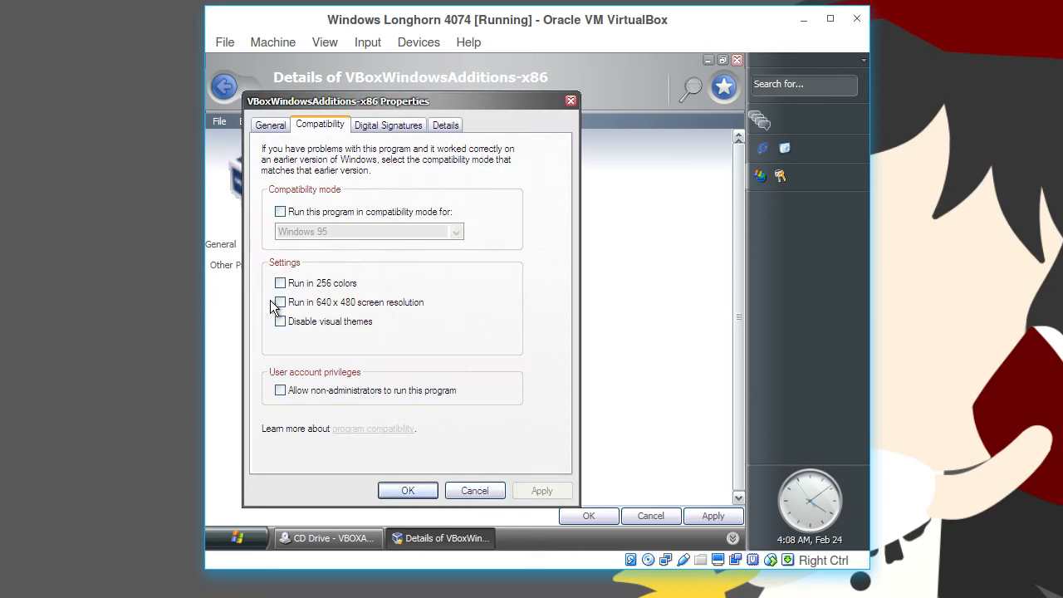
{"action": "left_click", "coordinate": [279, 211]}
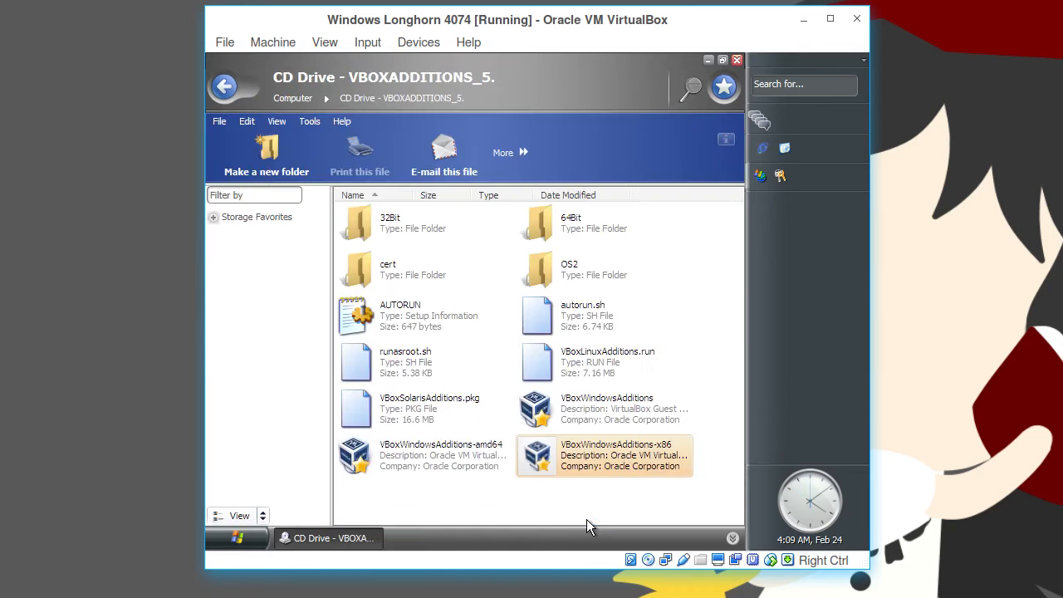
{"action": "mouse_move", "coordinate": [570, 459]}
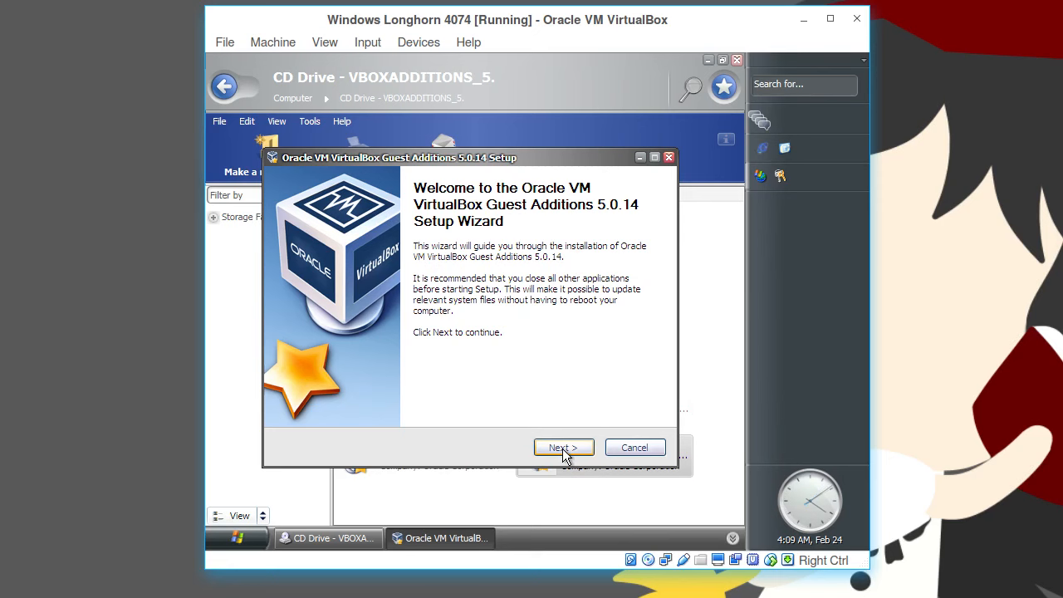
- Advance Guest Additions 5.0.14 setup, leave Direct3D unchecked after the safe-mode warning, and install
{"action": "left_click", "coordinate": [563, 446]}
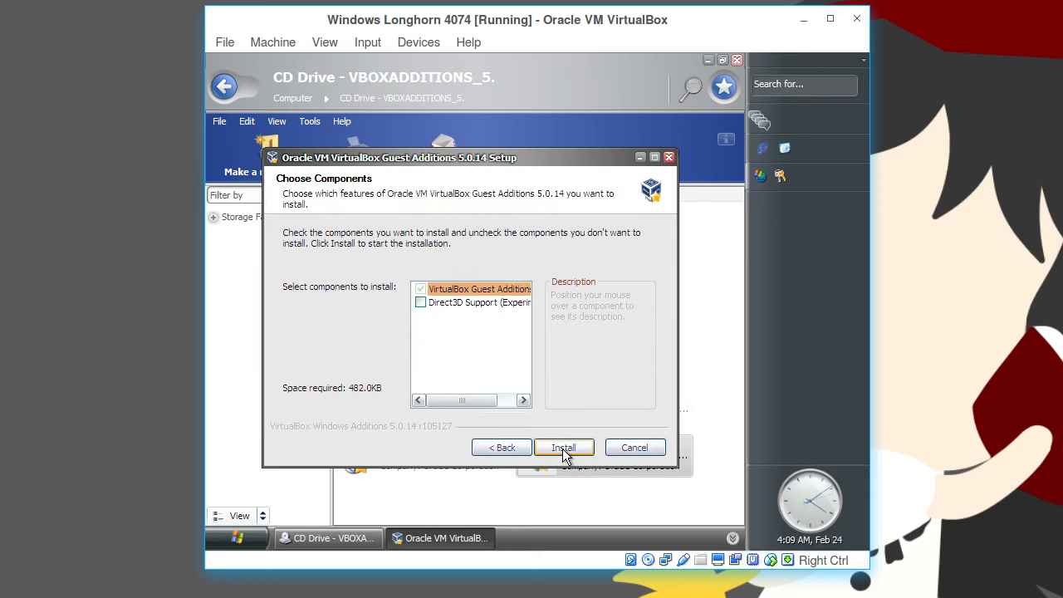
{"action": "mouse_move", "coordinate": [468, 312]}
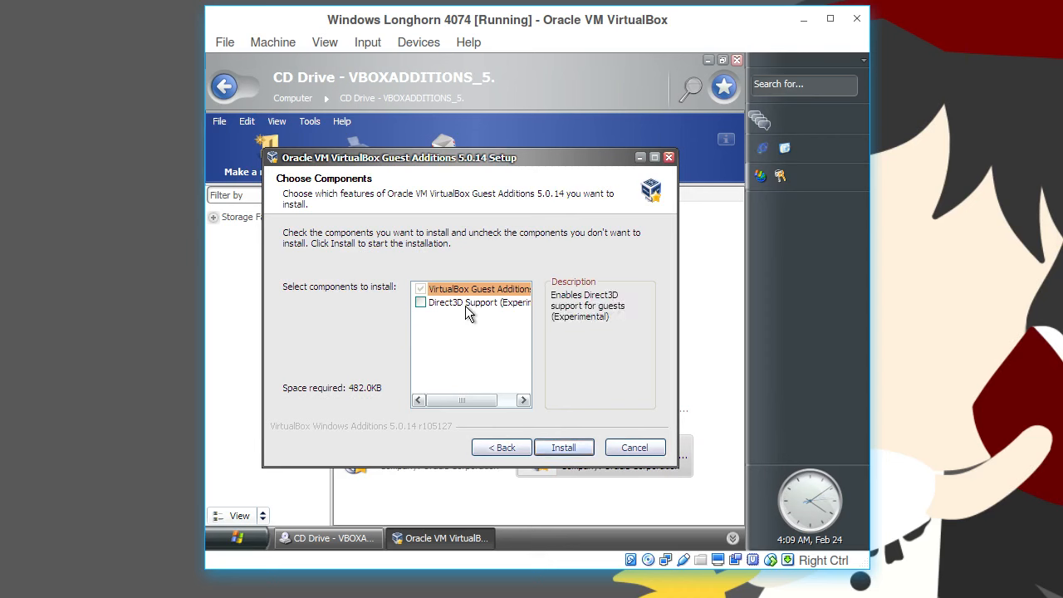
{"action": "mouse_move", "coordinate": [518, 309]}
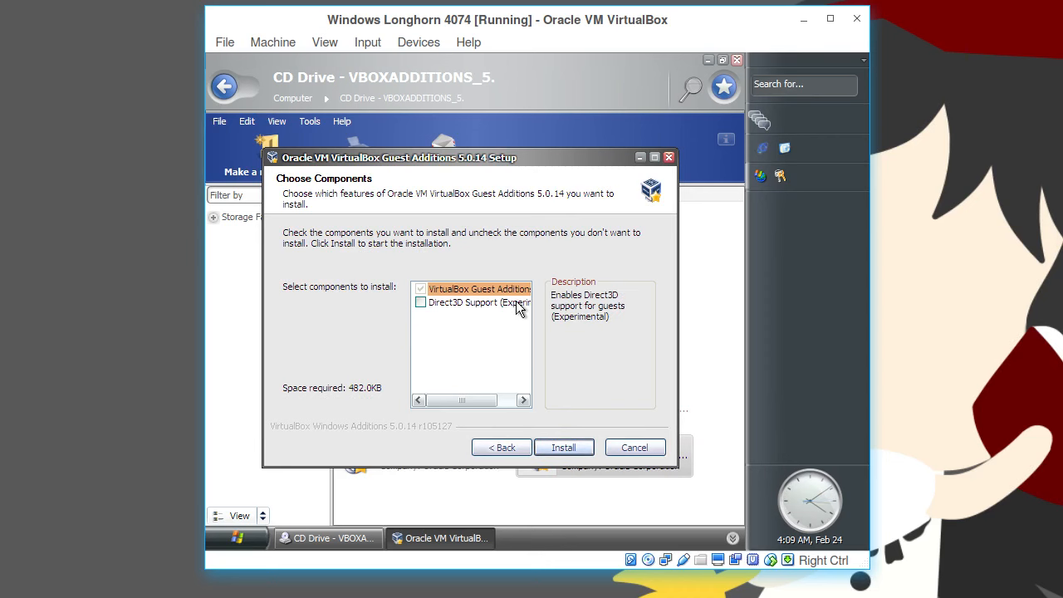
{"action": "mouse_move", "coordinate": [382, 343]}
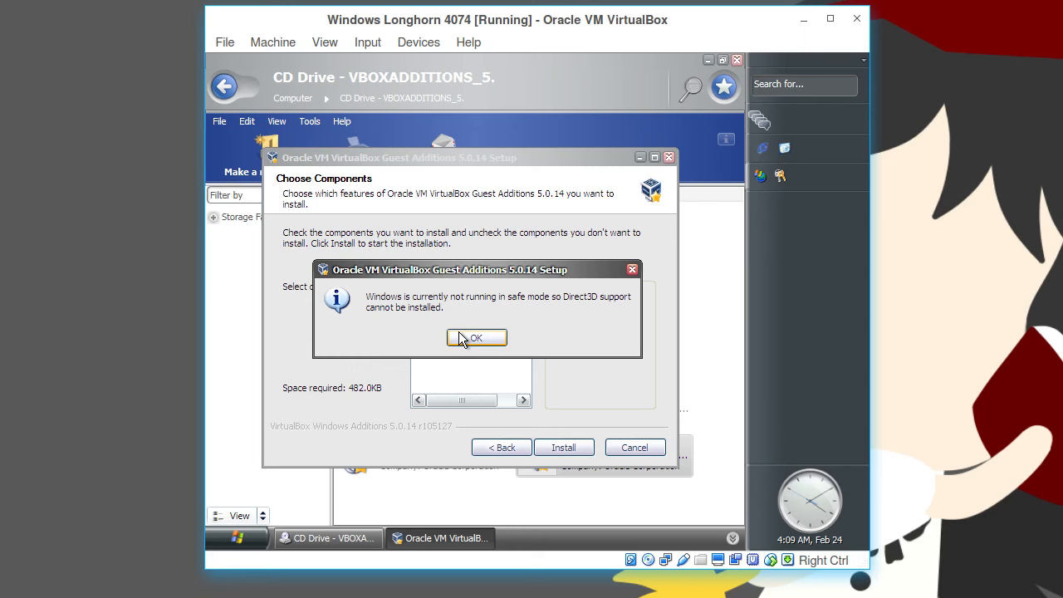
{"action": "left_click", "coordinate": [476, 337]}
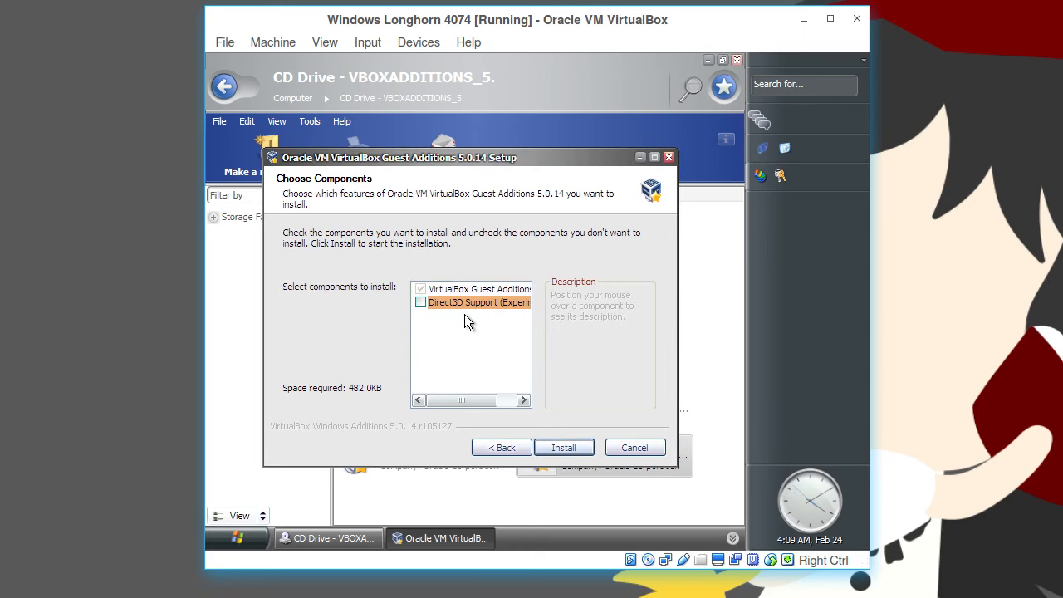
{"action": "left_click", "coordinate": [479, 289]}
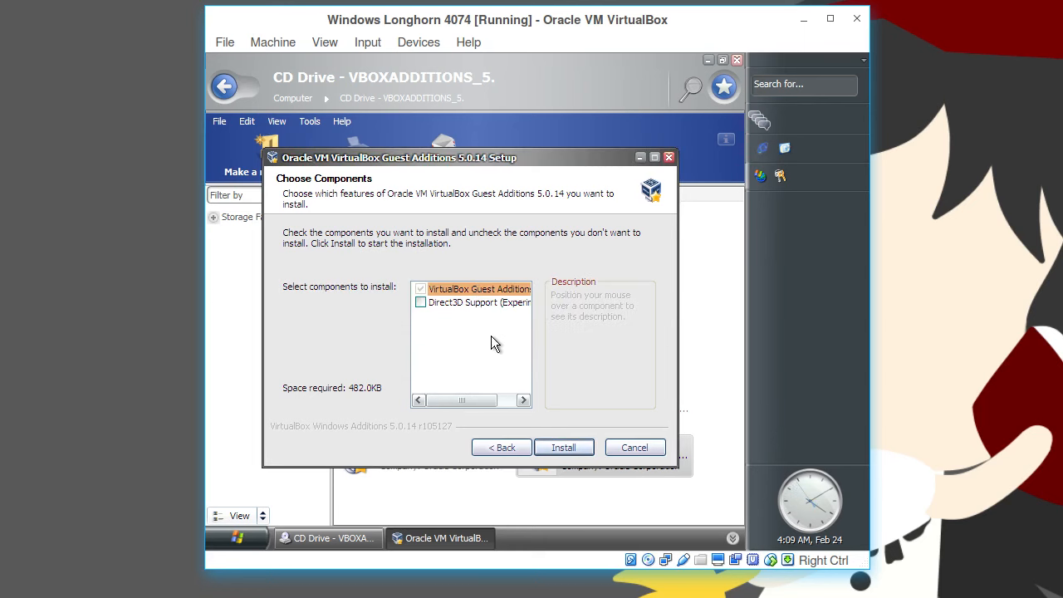
{"action": "left_click", "coordinate": [563, 447]}
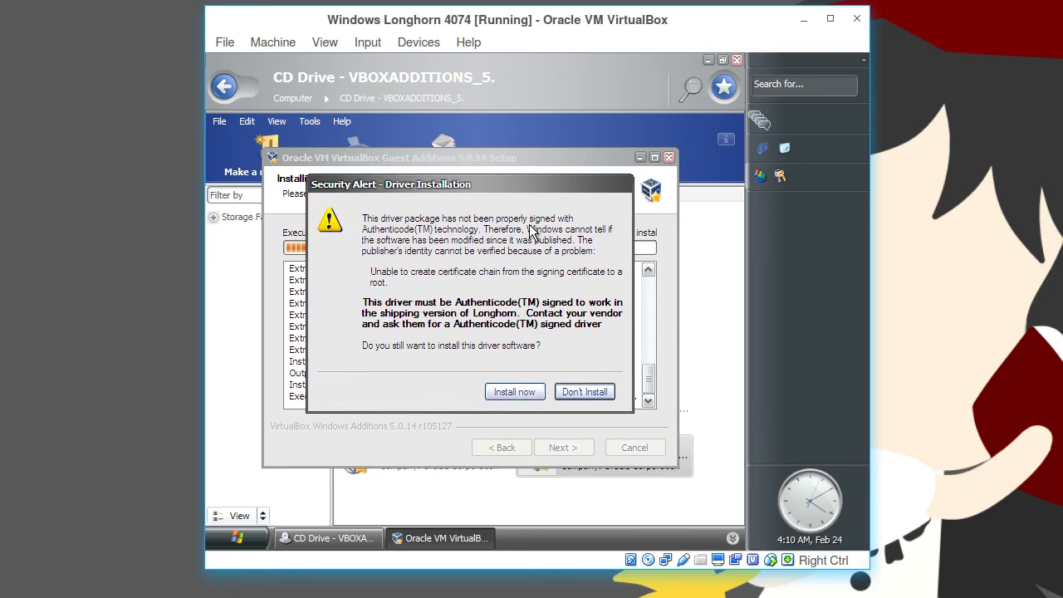
{"action": "mouse_move", "coordinate": [424, 246]}
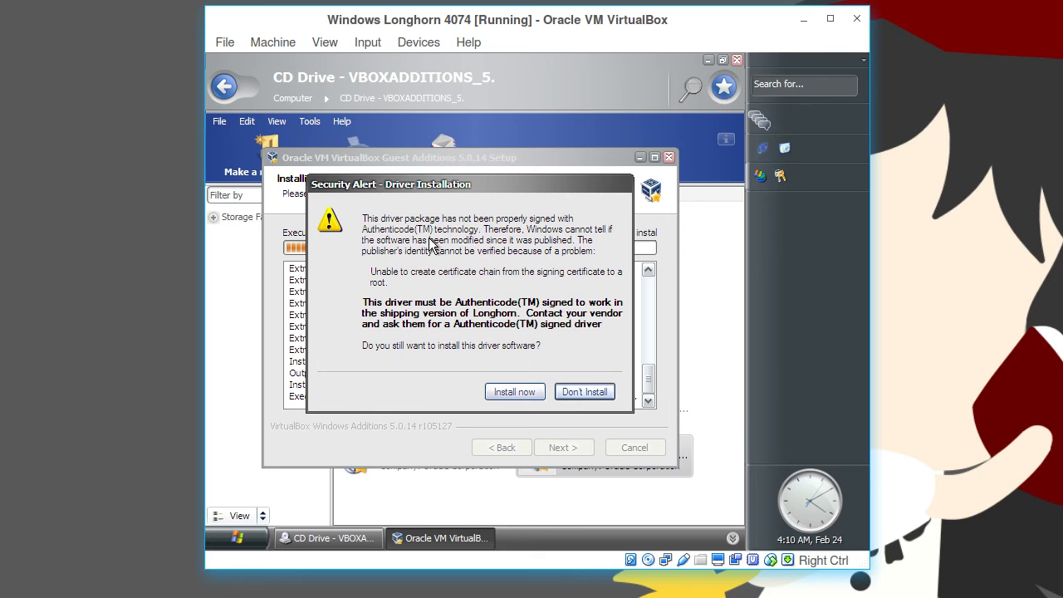
{"action": "mouse_move", "coordinate": [422, 264]}
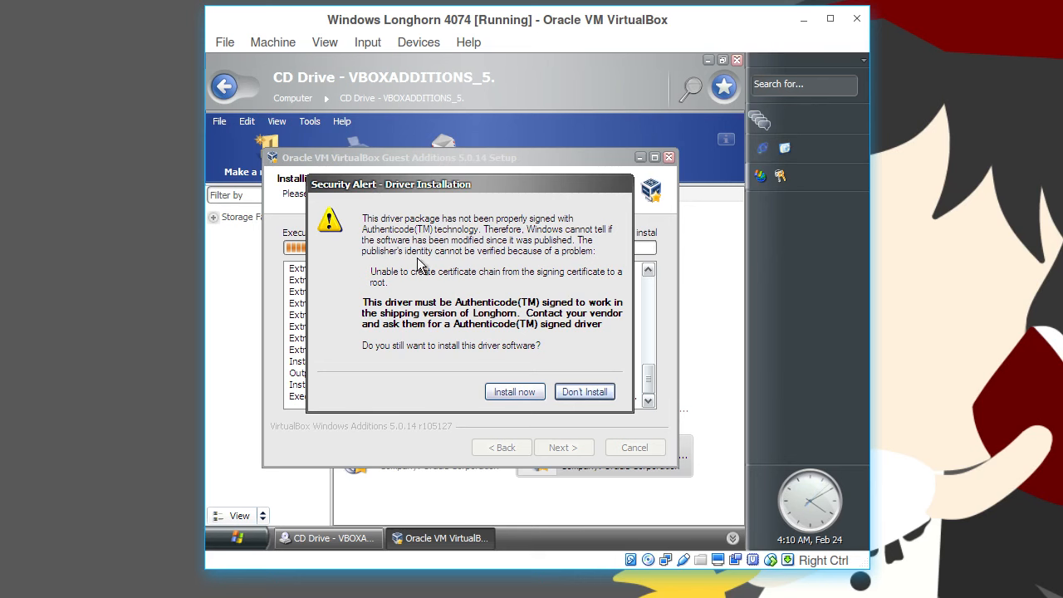
- Allow each unsigned driver to install until the wizard reaches its completion page
{"action": "left_click", "coordinate": [515, 392]}
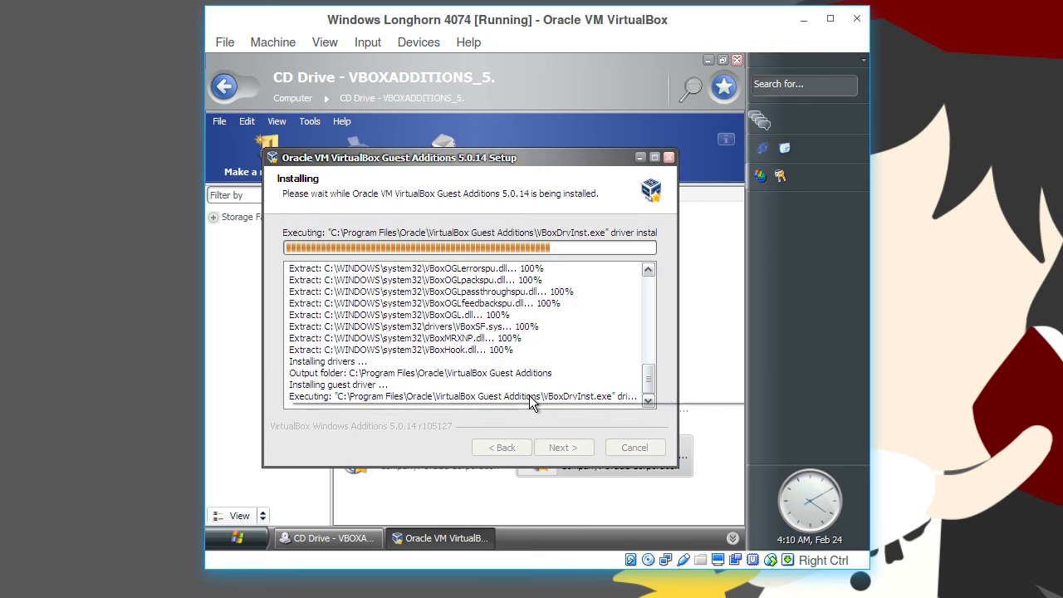
{"action": "mouse_move", "coordinate": [535, 425]}
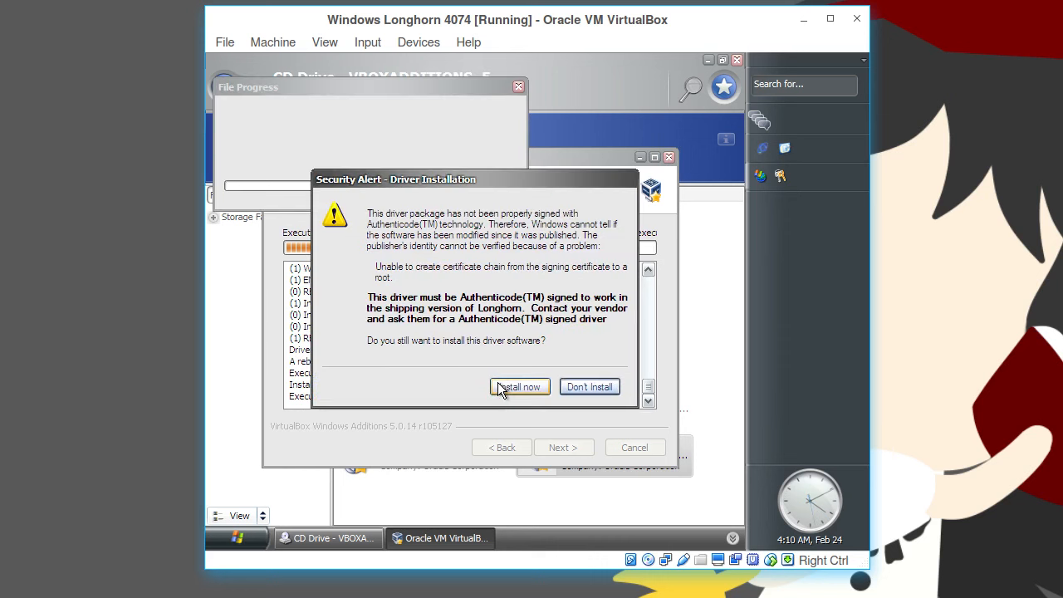
{"action": "left_click", "coordinate": [518, 385]}
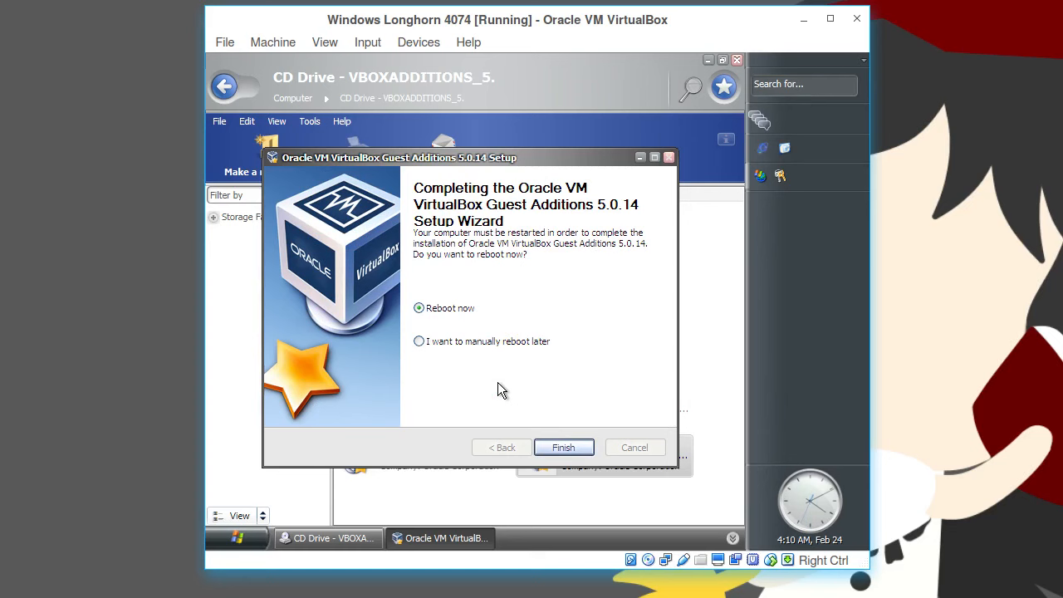
- Finish setup with Reboot now and let the Longhorn guest restart to its desktop
{"action": "left_click", "coordinate": [564, 448]}
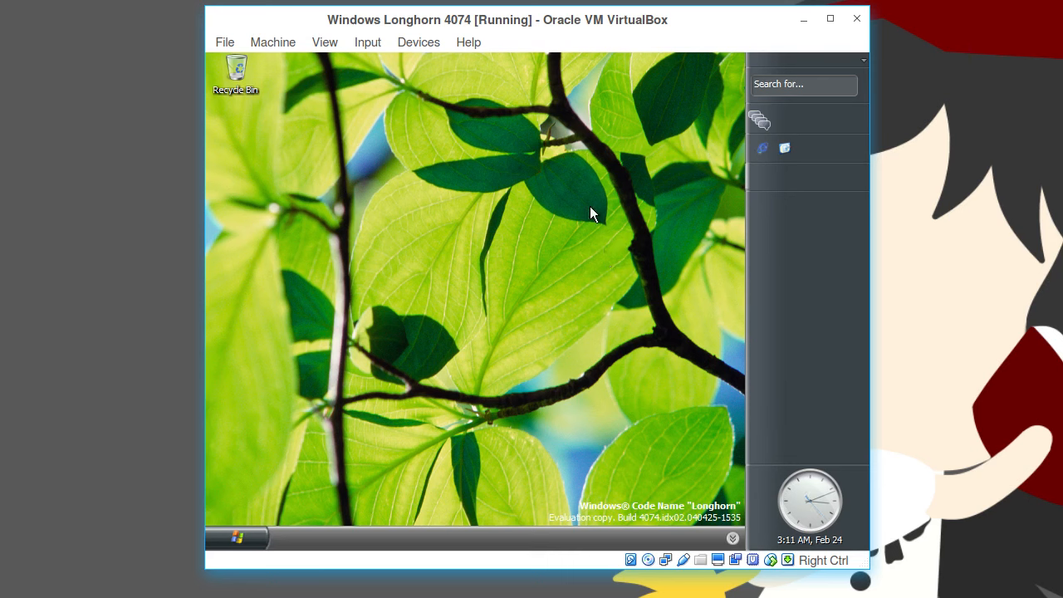
{"action": "mouse_move", "coordinate": [541, 56]}
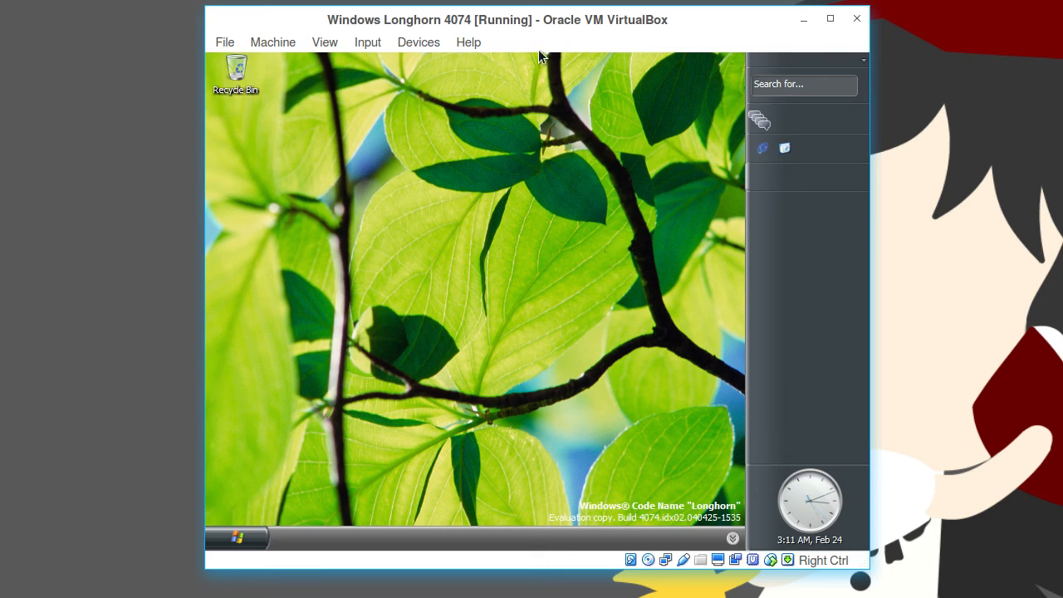
{"action": "mouse_move", "coordinate": [534, 119]}
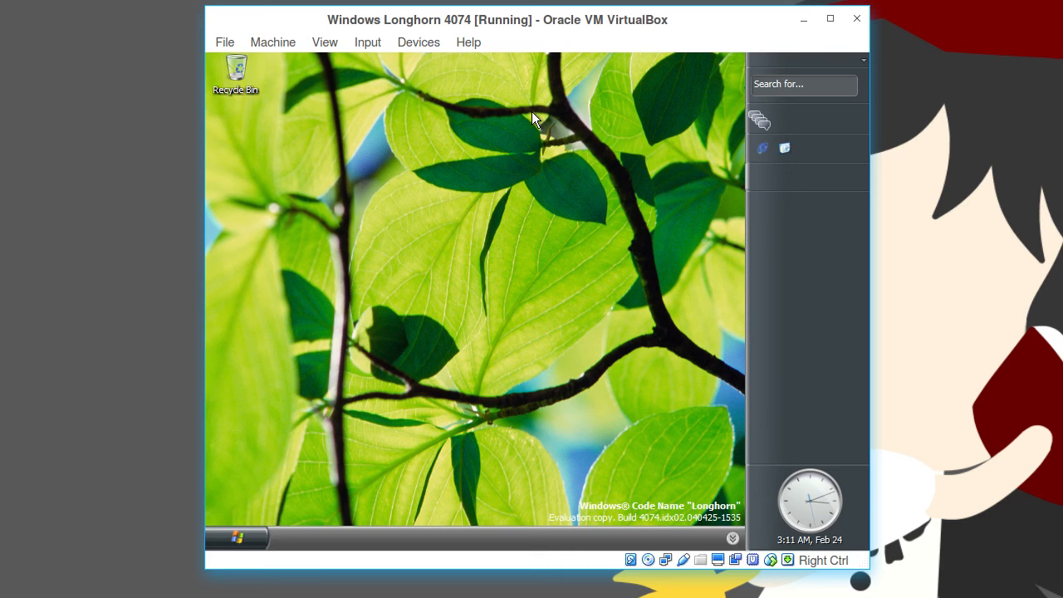
- Open Computer from the Start menu and go into the Local Disk drive
{"action": "left_click", "coordinate": [239, 538]}
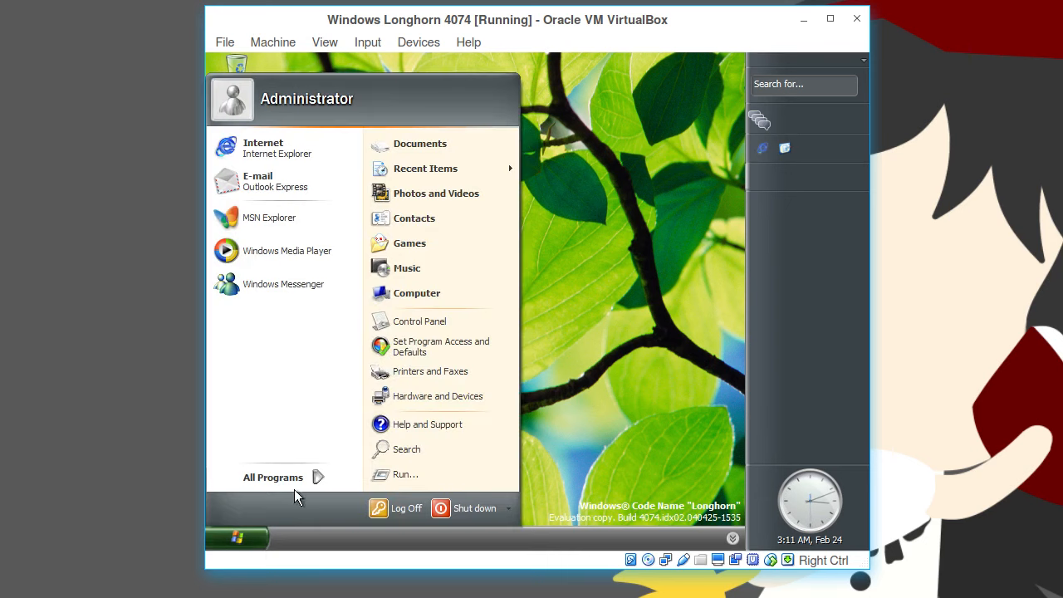
{"action": "left_click", "coordinate": [415, 292]}
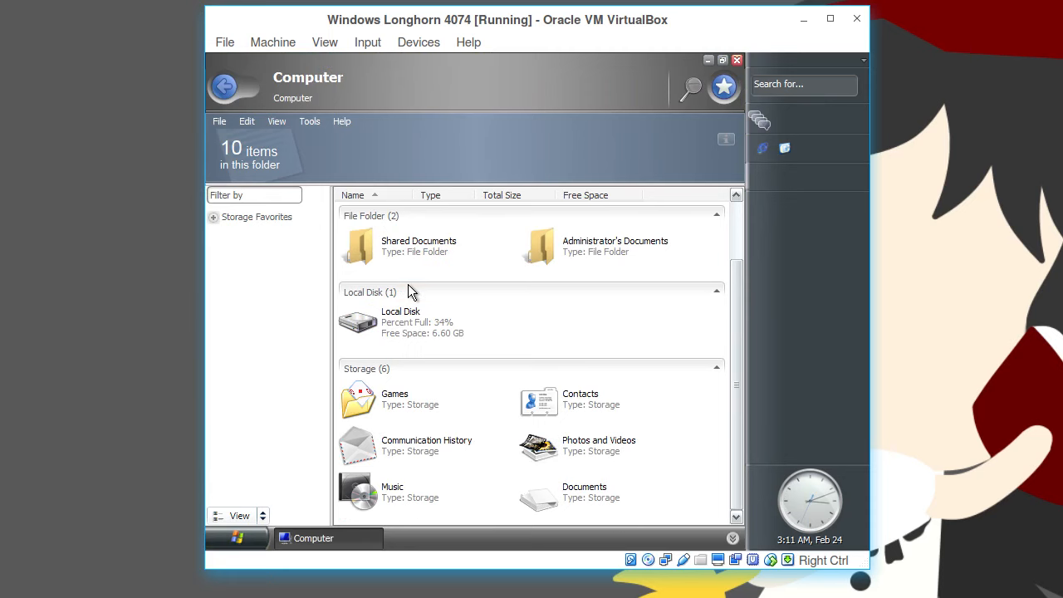
{"action": "left_click", "coordinate": [408, 322]}
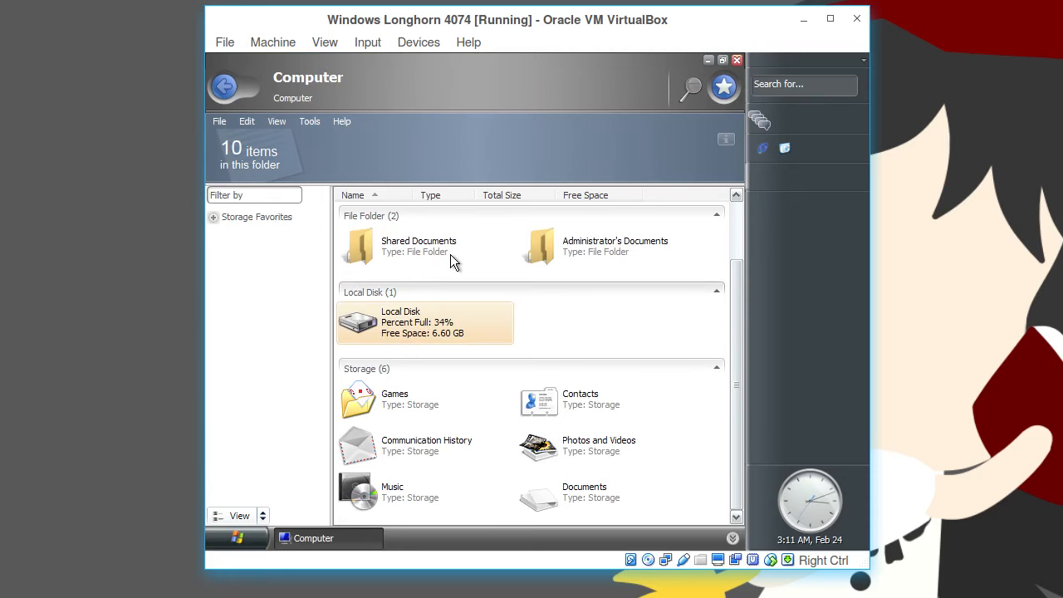
{"action": "mouse_move", "coordinate": [435, 329]}
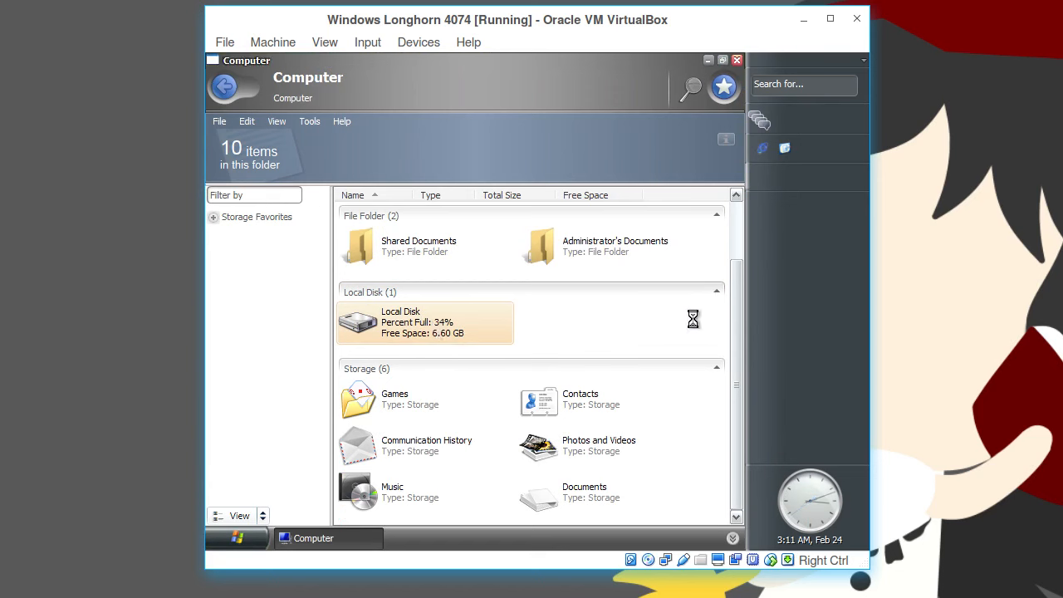
{"action": "mouse_move", "coordinate": [659, 312]}
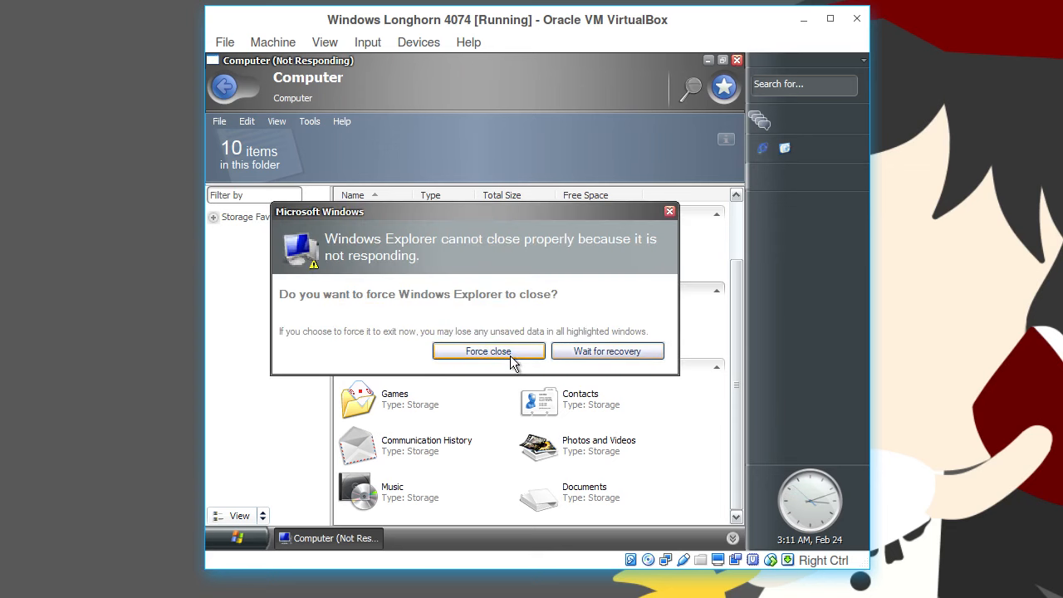
{"action": "mouse_move", "coordinate": [520, 367]}
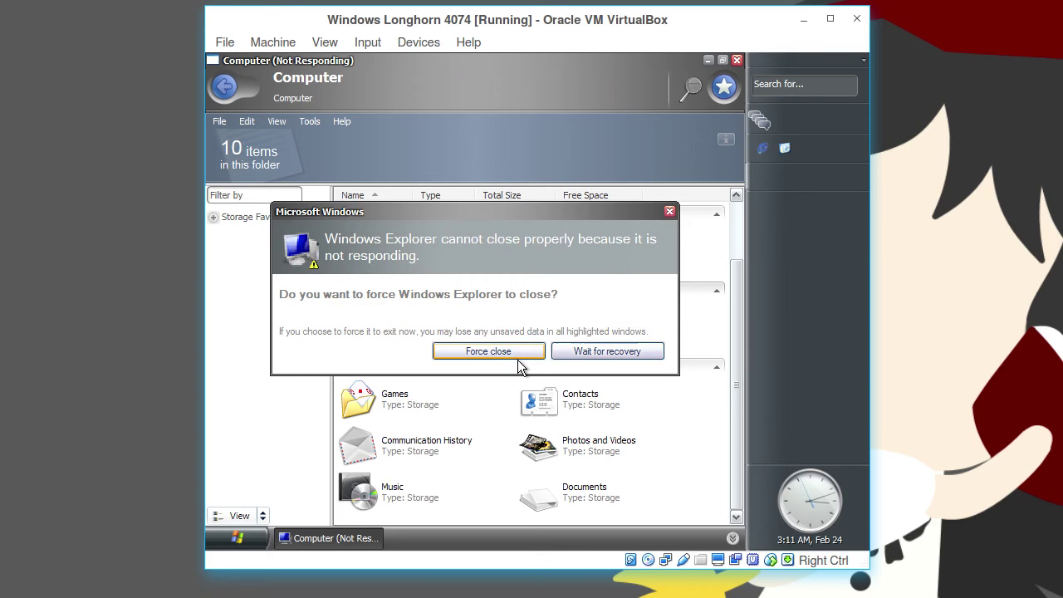
- Force-close the unresponsive Windows Explorer from its not-responding dialog
{"action": "left_click", "coordinate": [488, 351]}
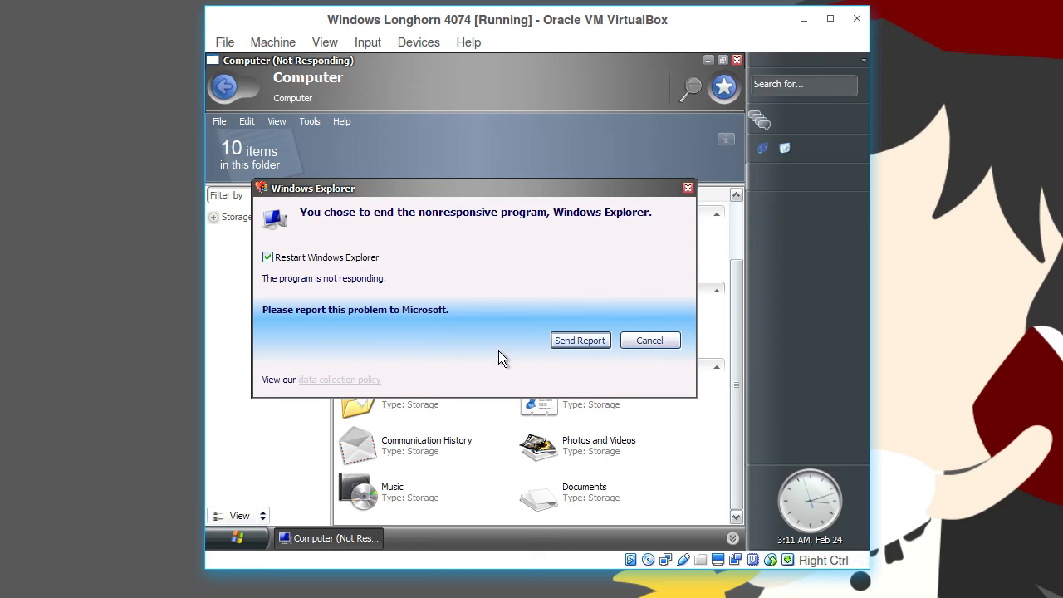
{"action": "mouse_move", "coordinate": [262, 199]}
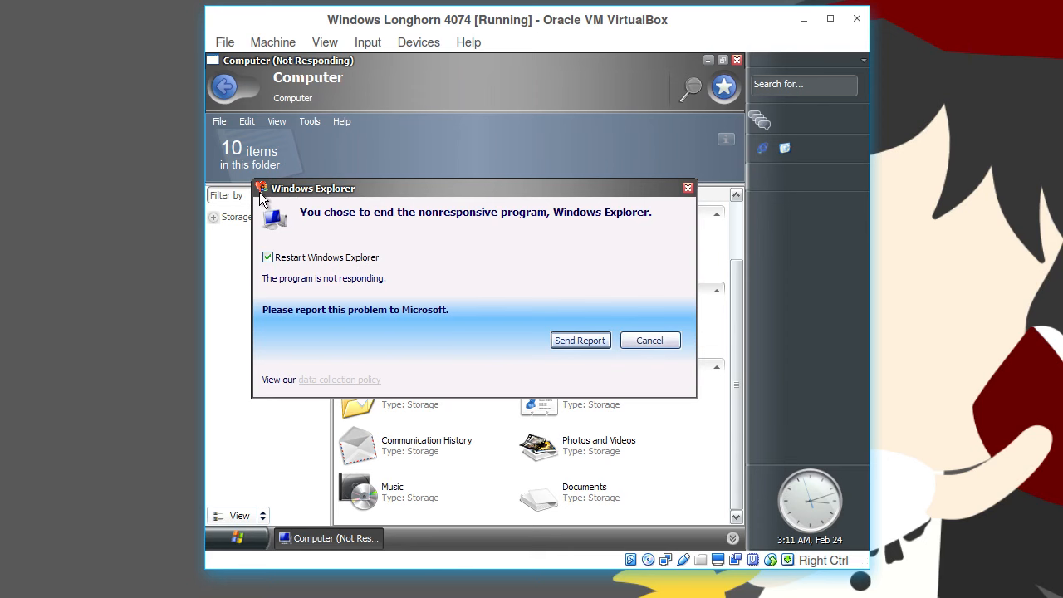
{"action": "mouse_move", "coordinate": [419, 256]}
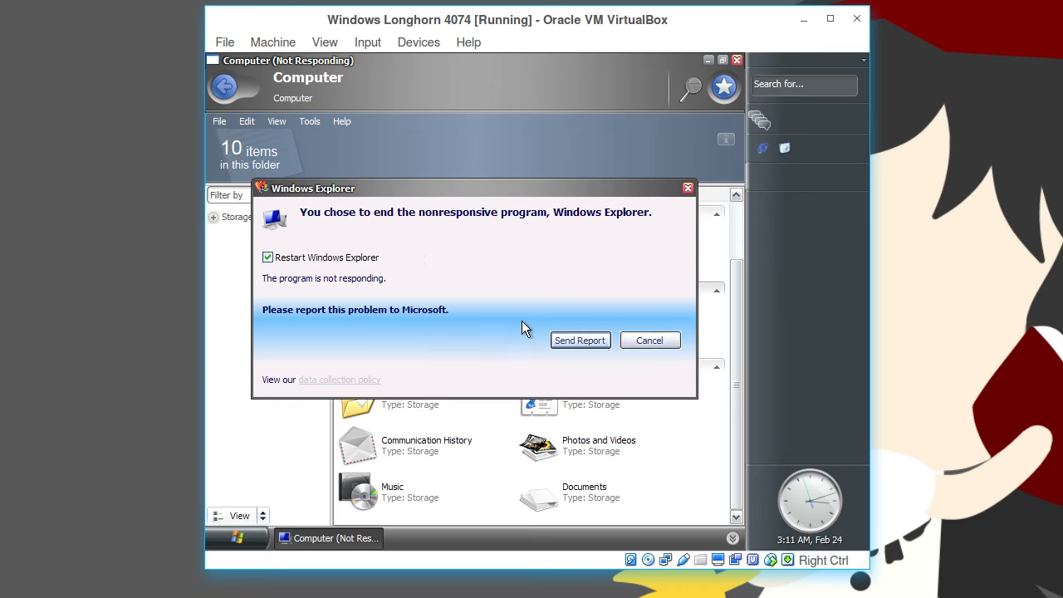
{"action": "mouse_move", "coordinate": [521, 257]}
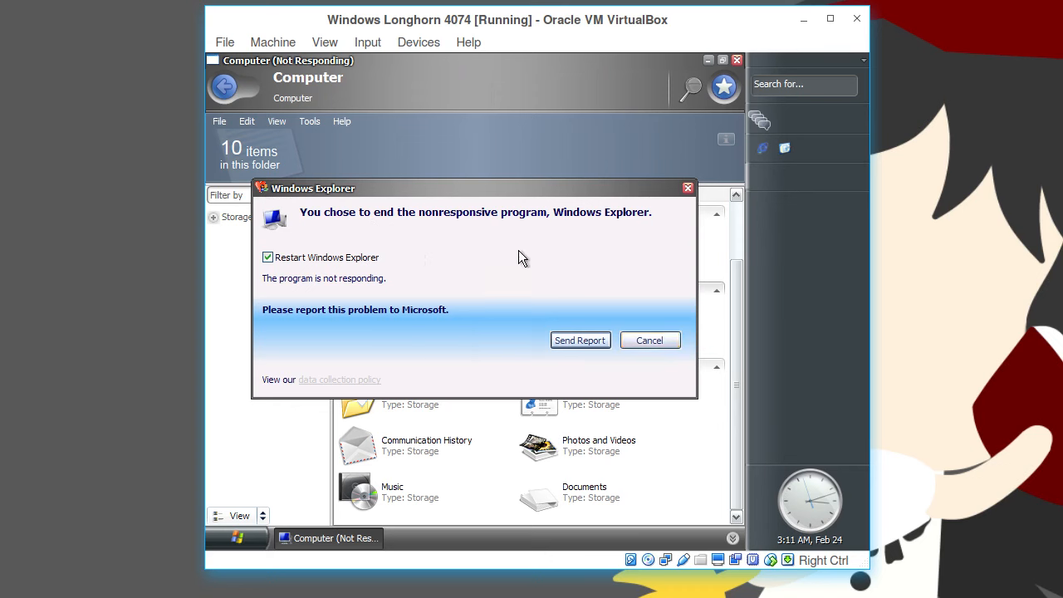
{"action": "mouse_move", "coordinate": [578, 339]}
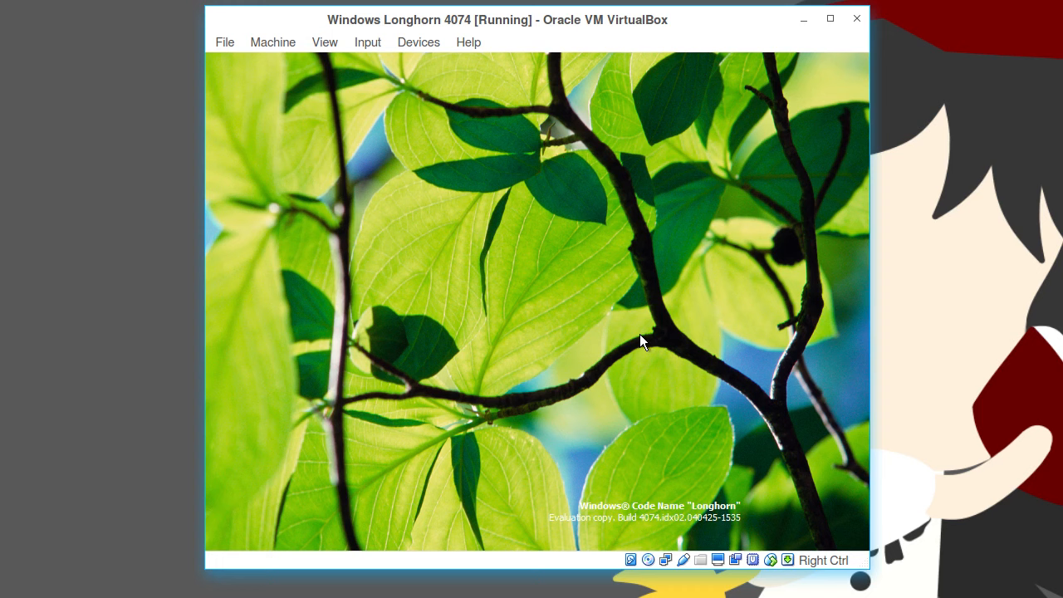
{"action": "mouse_move", "coordinate": [582, 332]}
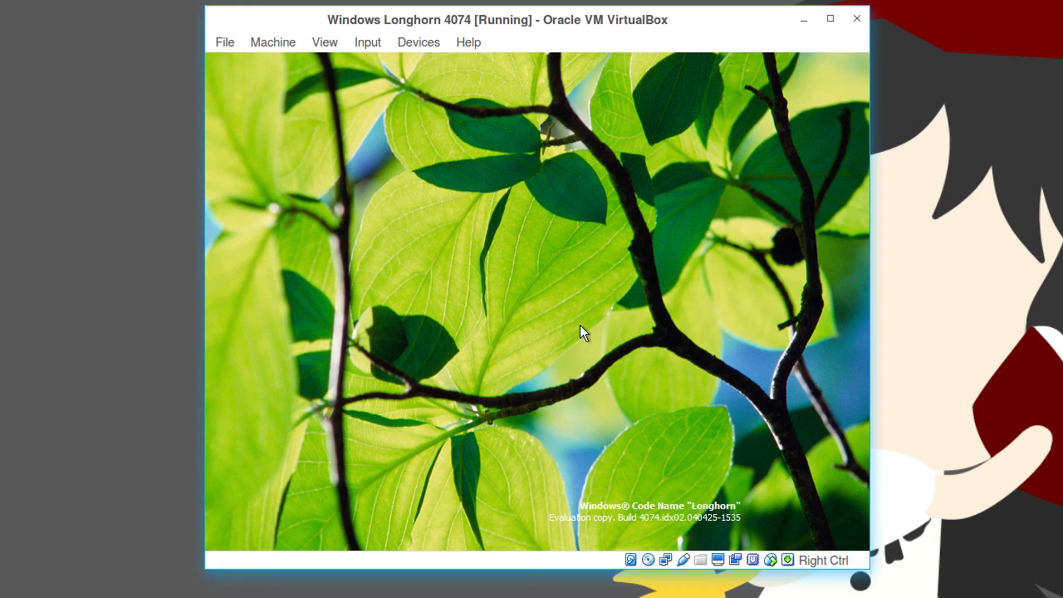
{"action": "mouse_move", "coordinate": [568, 335]}
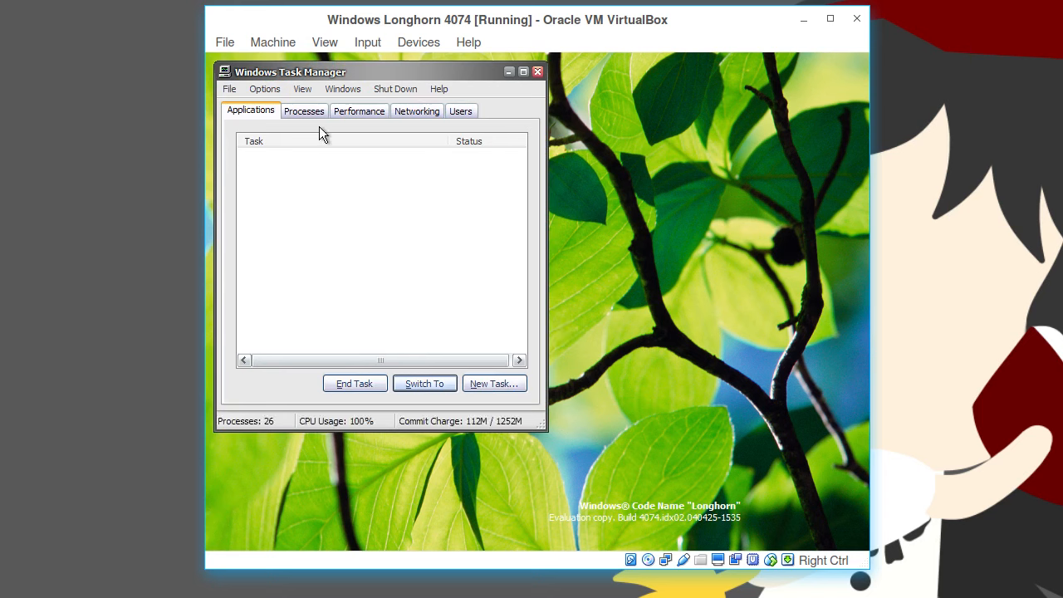
- End the hung explorer.exe processes in Task Manager and start a new task for explorer
{"action": "left_click", "coordinate": [304, 110]}
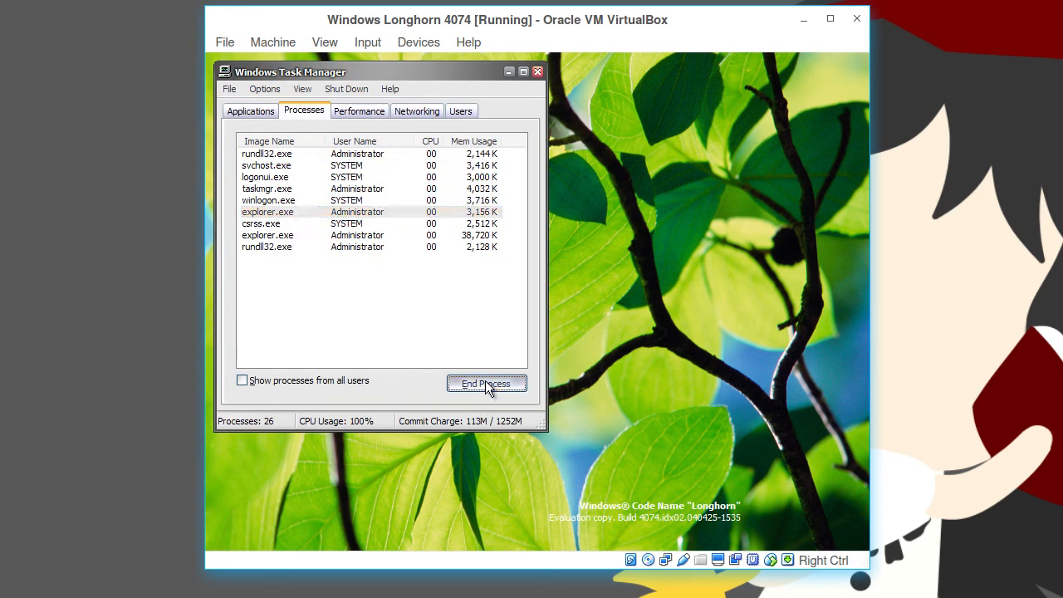
{"action": "left_click", "coordinate": [486, 384]}
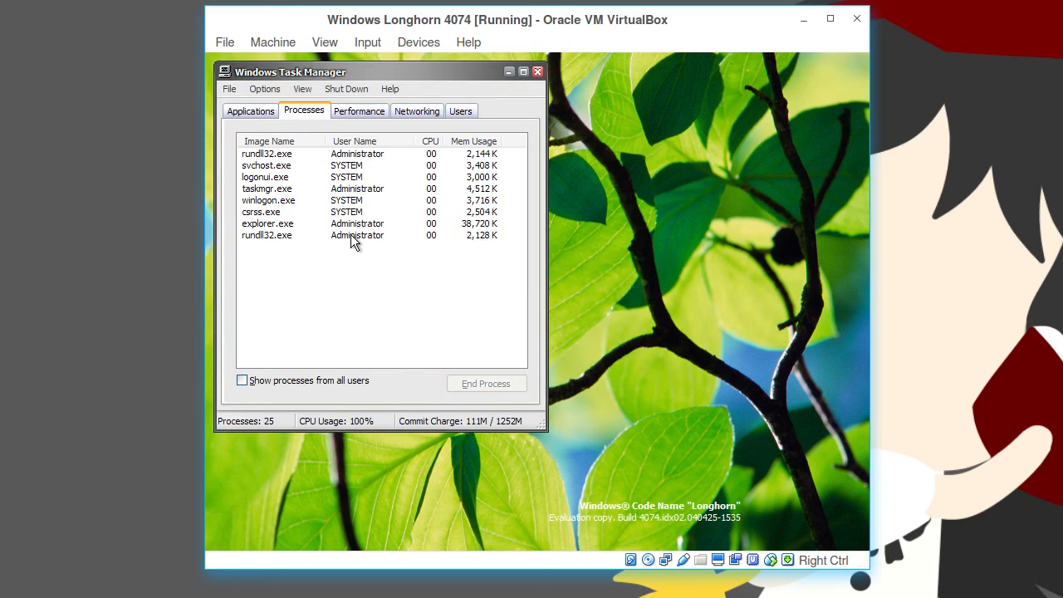
{"action": "left_click", "coordinate": [486, 382]}
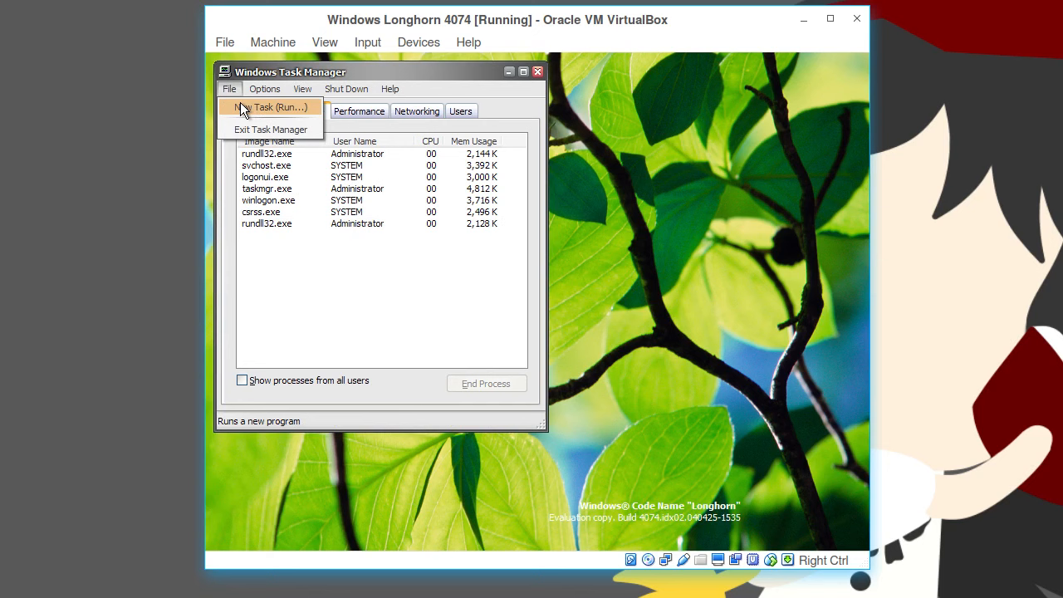
{"action": "left_click", "coordinate": [269, 106]}
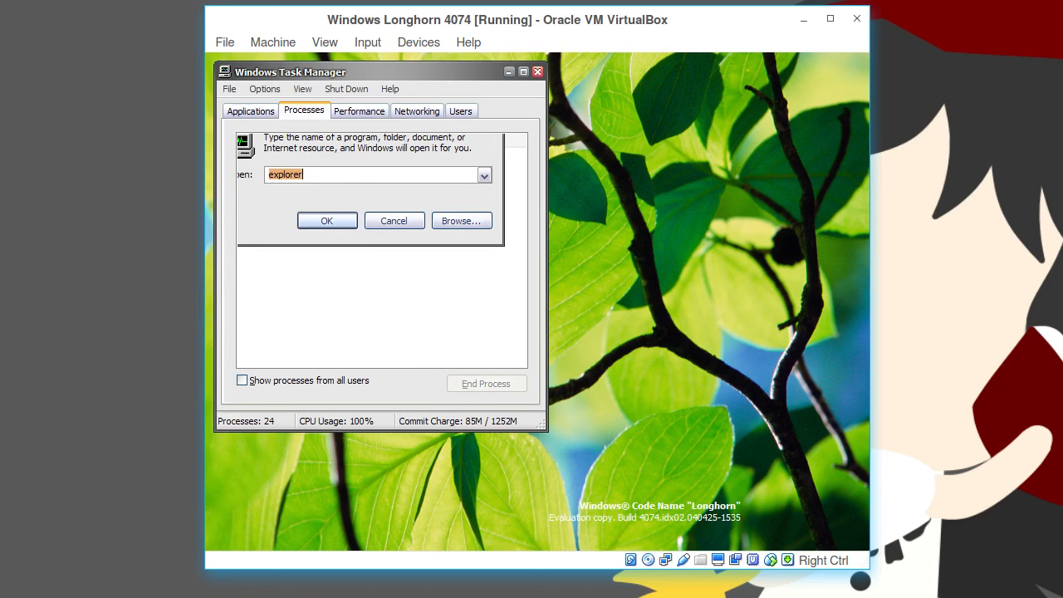
{"action": "left_click", "coordinate": [272, 41]}
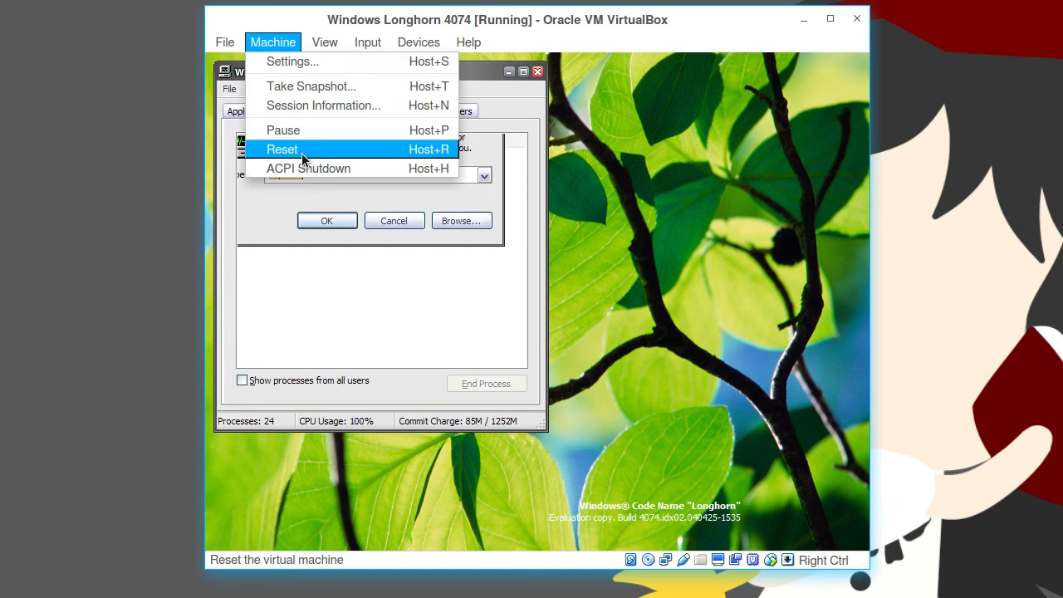
- Reset the virtual machine and let Longhorn reboot to its full desktop
{"action": "left_click", "coordinate": [282, 149]}
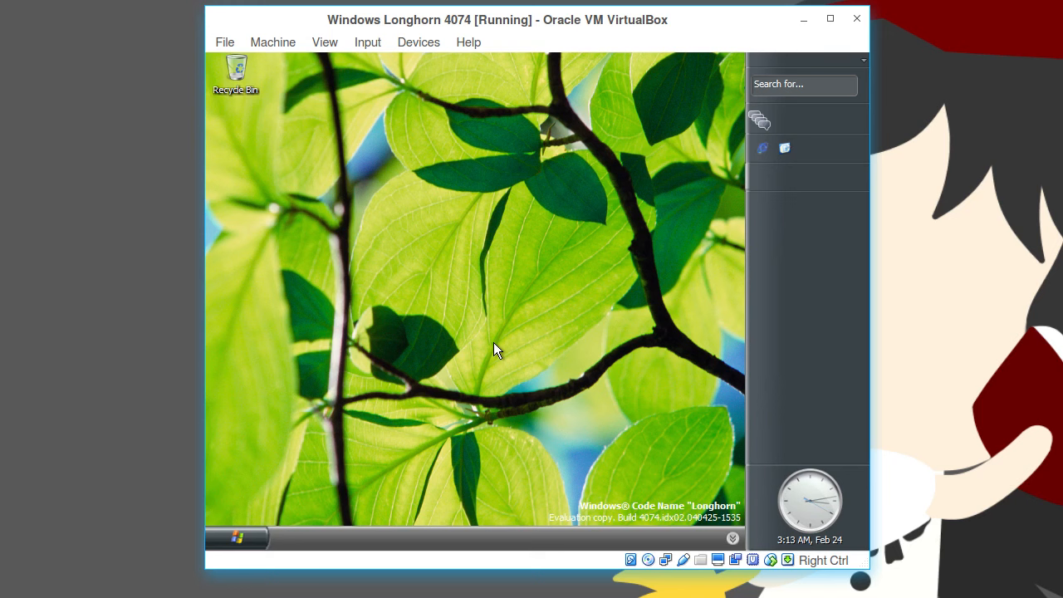
{"action": "mouse_move", "coordinate": [409, 262]}
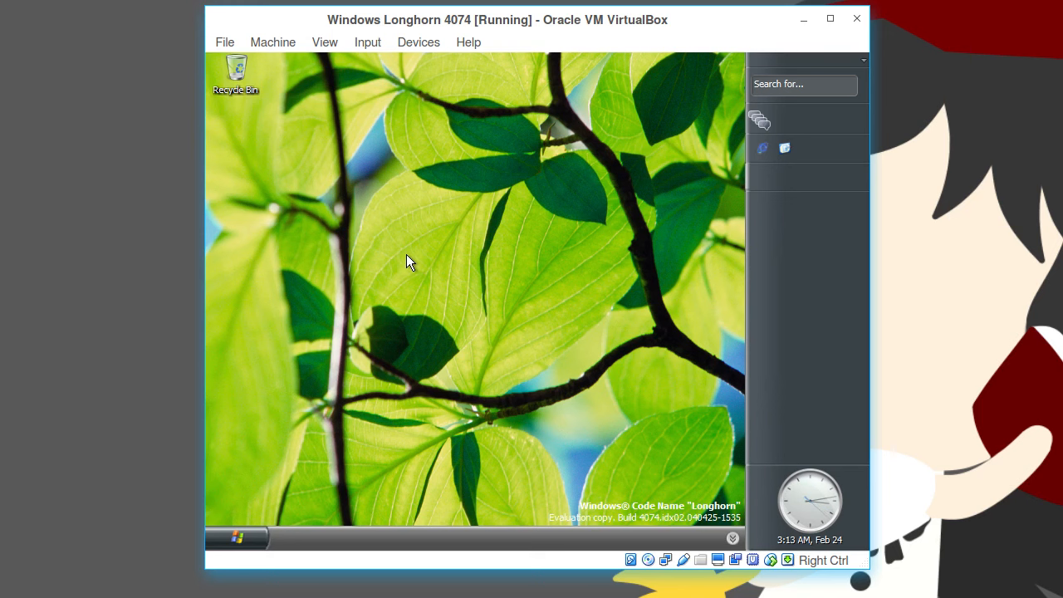
{"action": "mouse_move", "coordinate": [315, 136]}
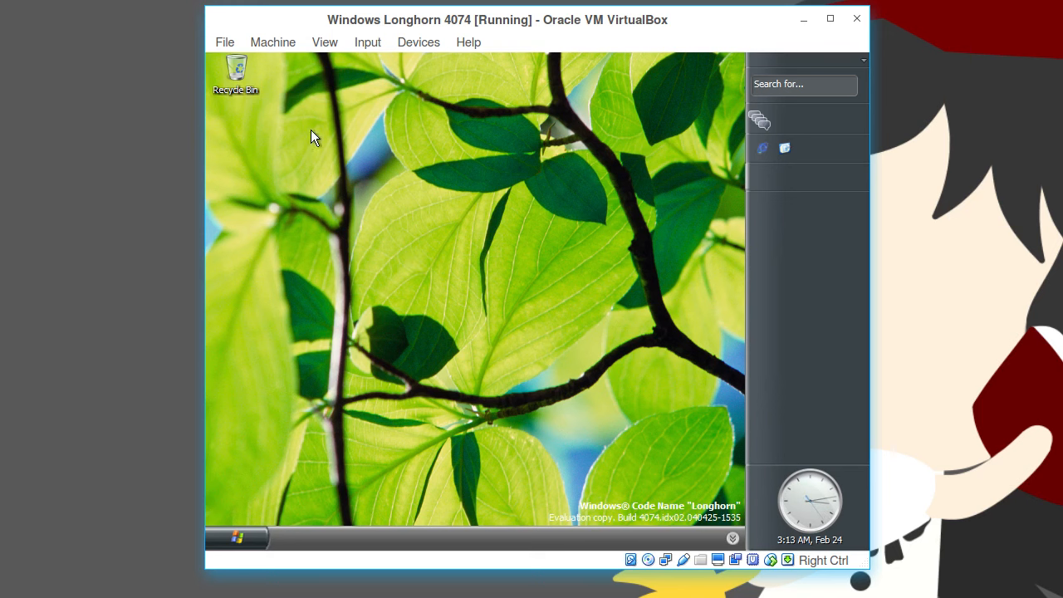
- Open the Recycle Bin and close it again through File > Close
{"action": "double_click", "coordinate": [236, 68]}
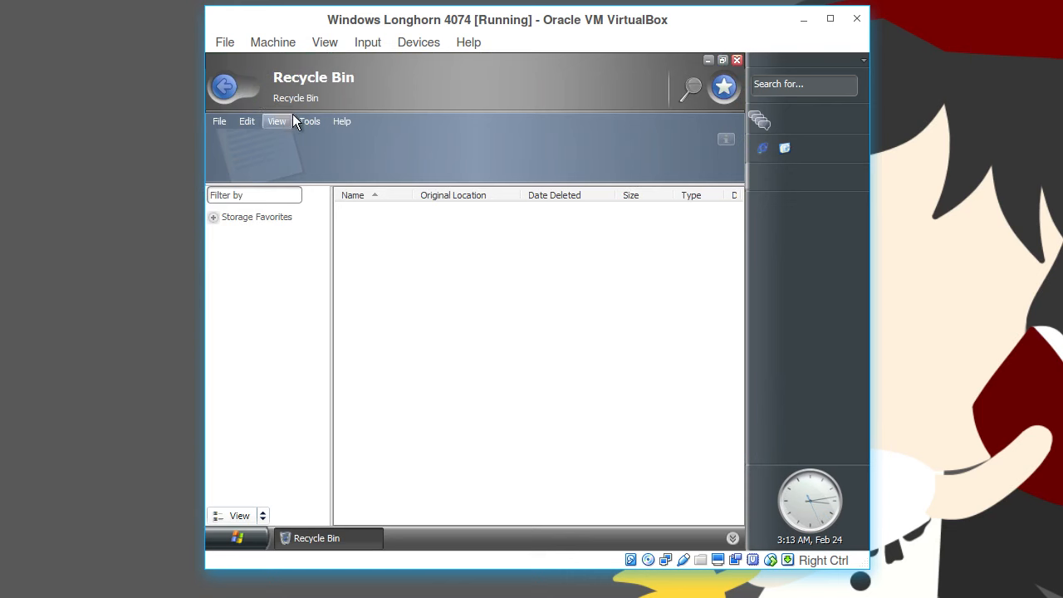
{"action": "left_click", "coordinate": [219, 121]}
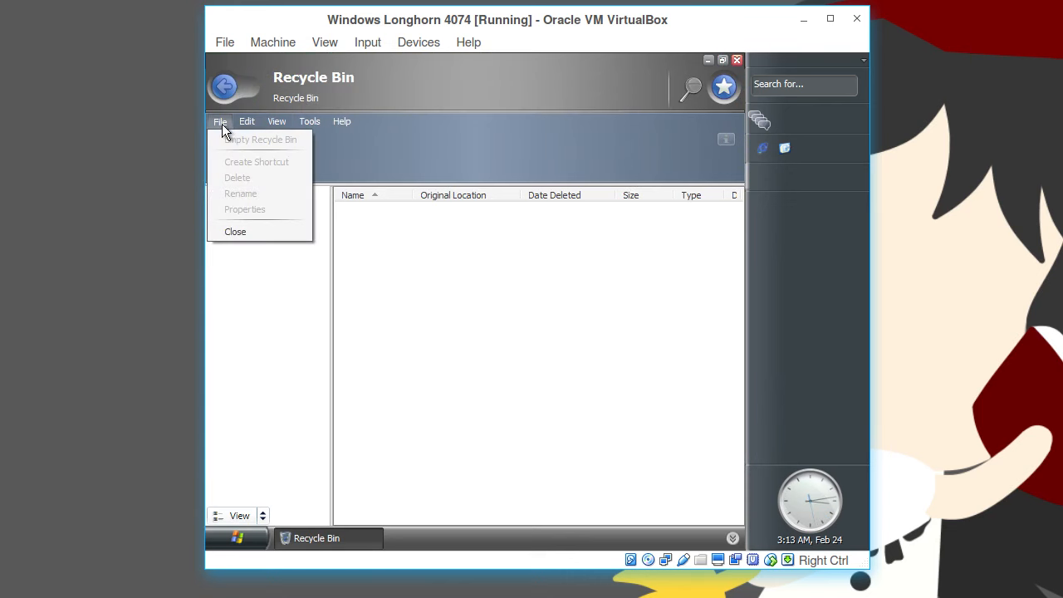
{"action": "left_click", "coordinate": [236, 231]}
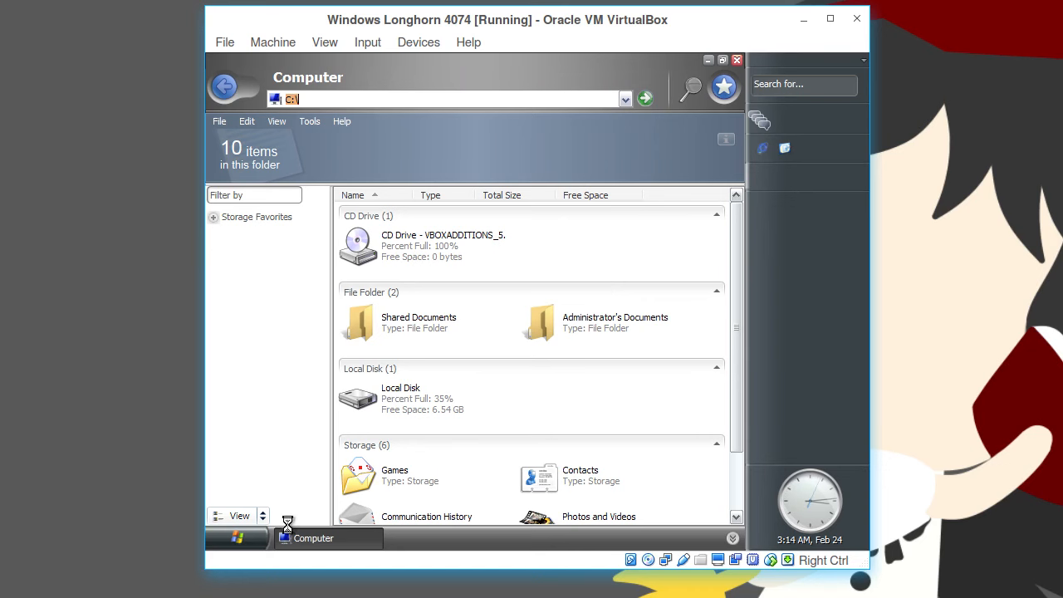
- Launch Control Panel from the Start menu and reopen Start while it hangs
{"action": "left_click", "coordinate": [236, 538]}
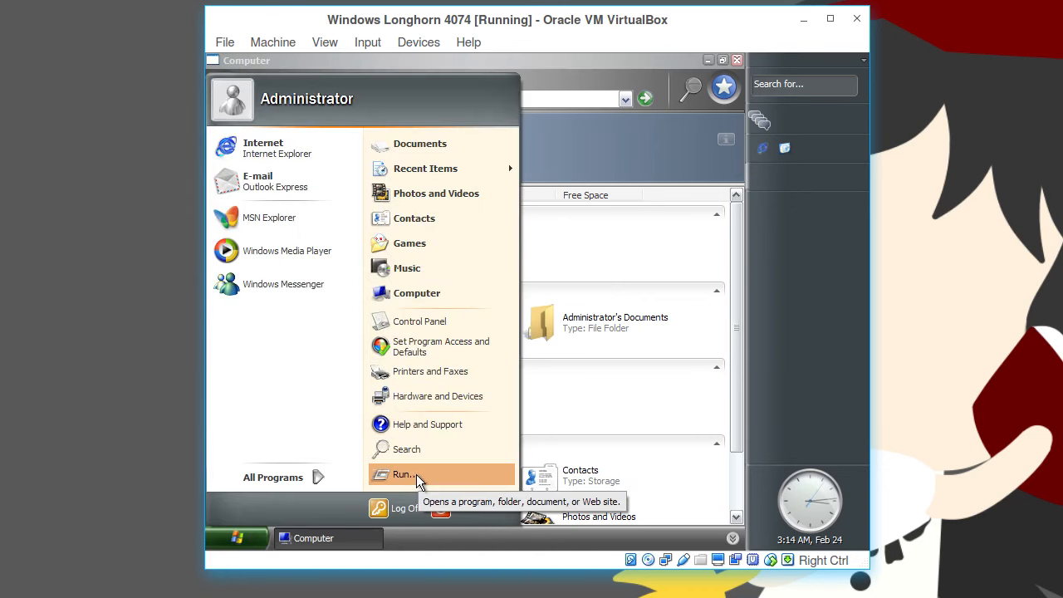
{"action": "mouse_move", "coordinate": [405, 292]}
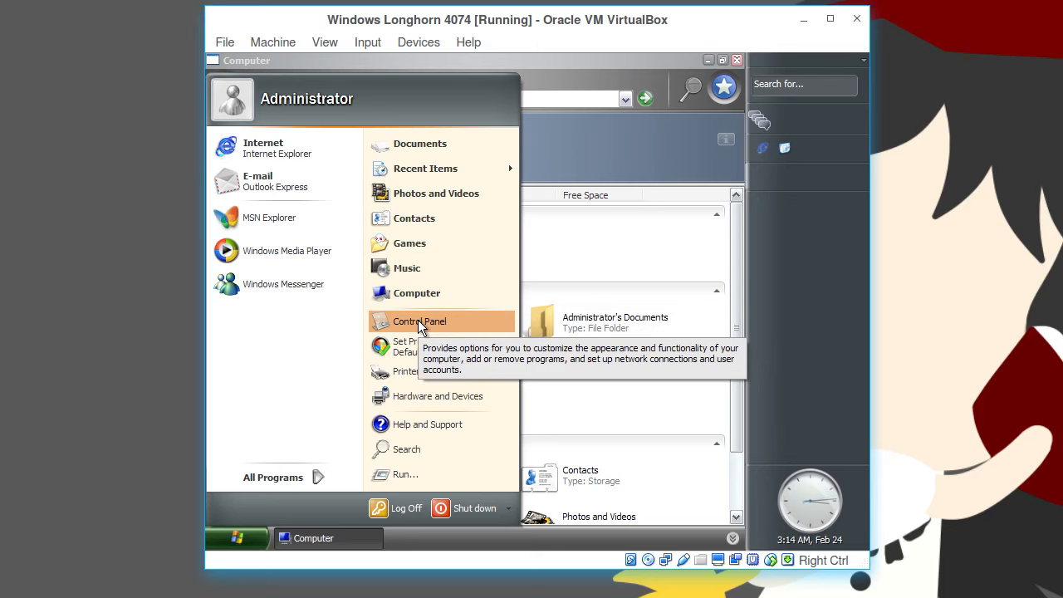
{"action": "left_click", "coordinate": [415, 320]}
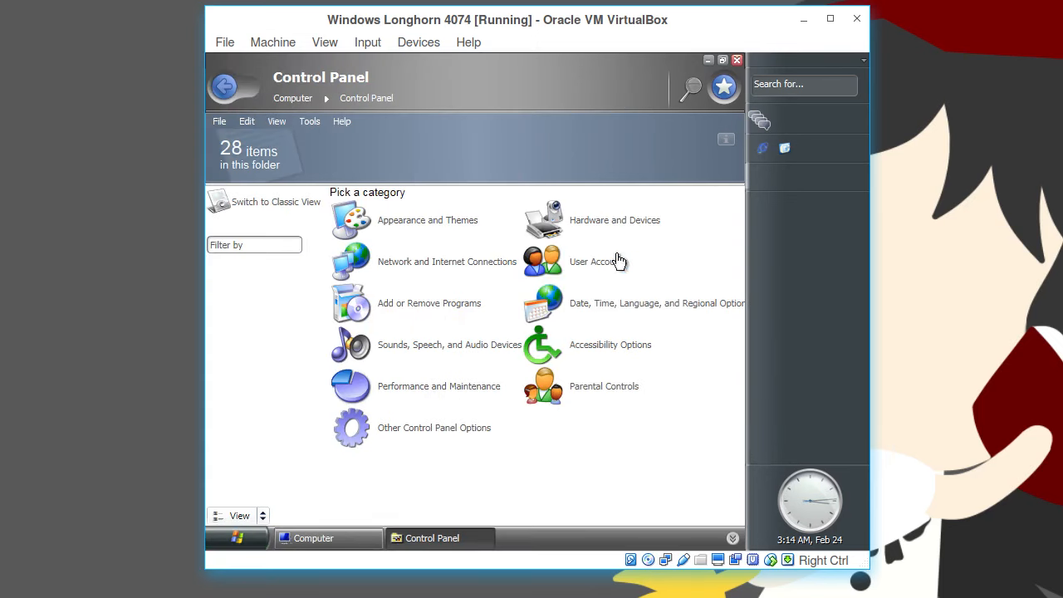
{"action": "mouse_move", "coordinate": [438, 455]}
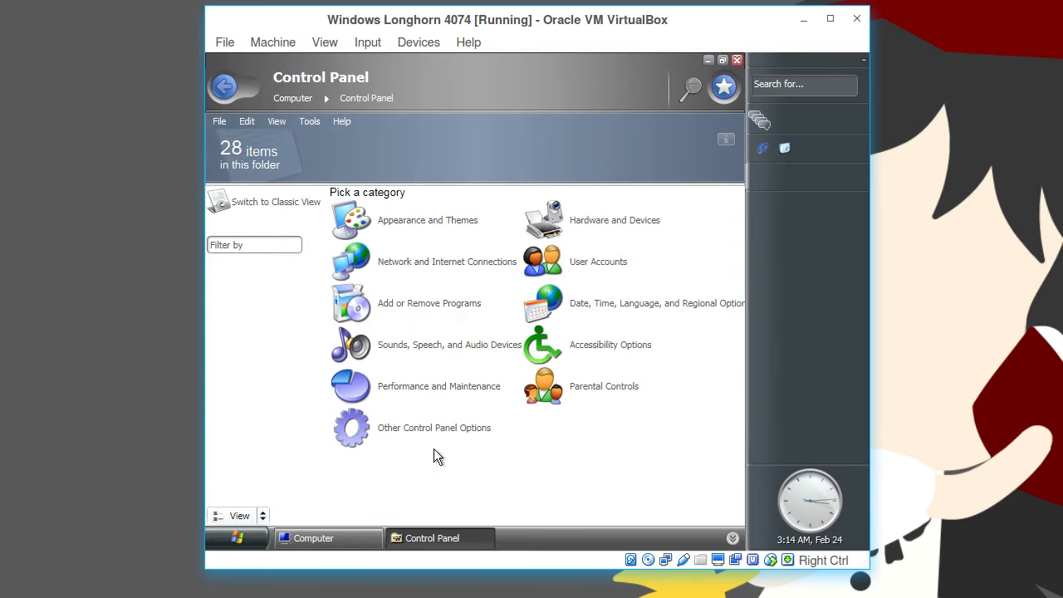
{"action": "mouse_move", "coordinate": [589, 418]}
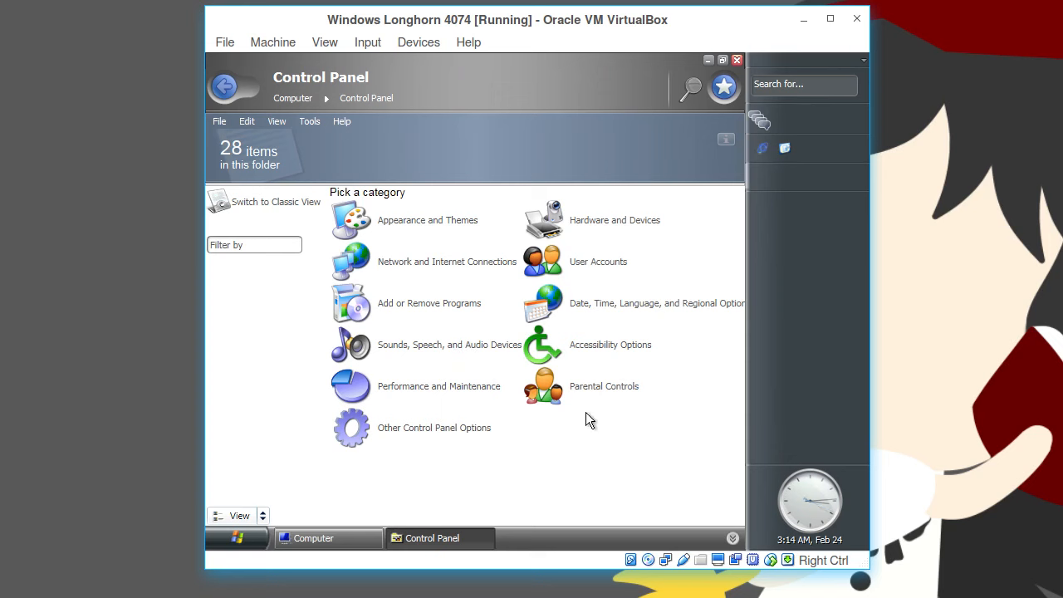
{"action": "mouse_move", "coordinate": [275, 209]}
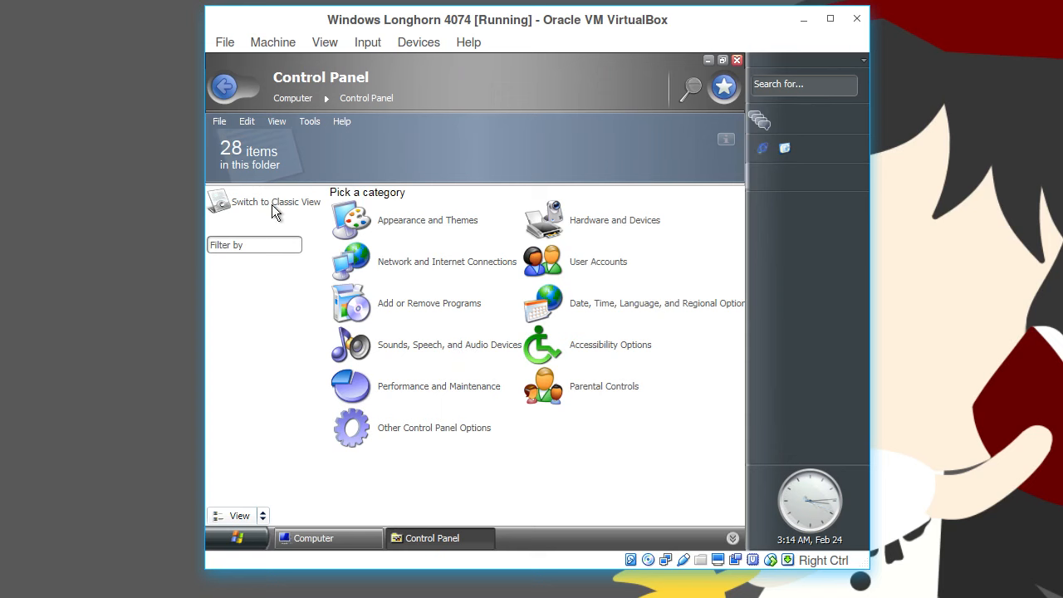
{"action": "mouse_move", "coordinate": [237, 210]}
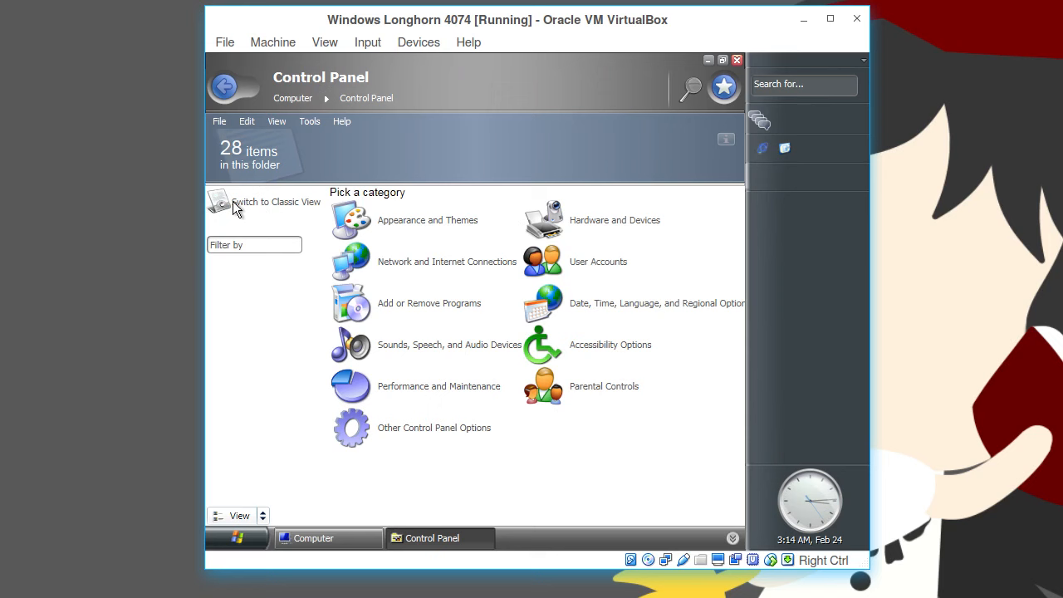
{"action": "mouse_move", "coordinate": [316, 513]}
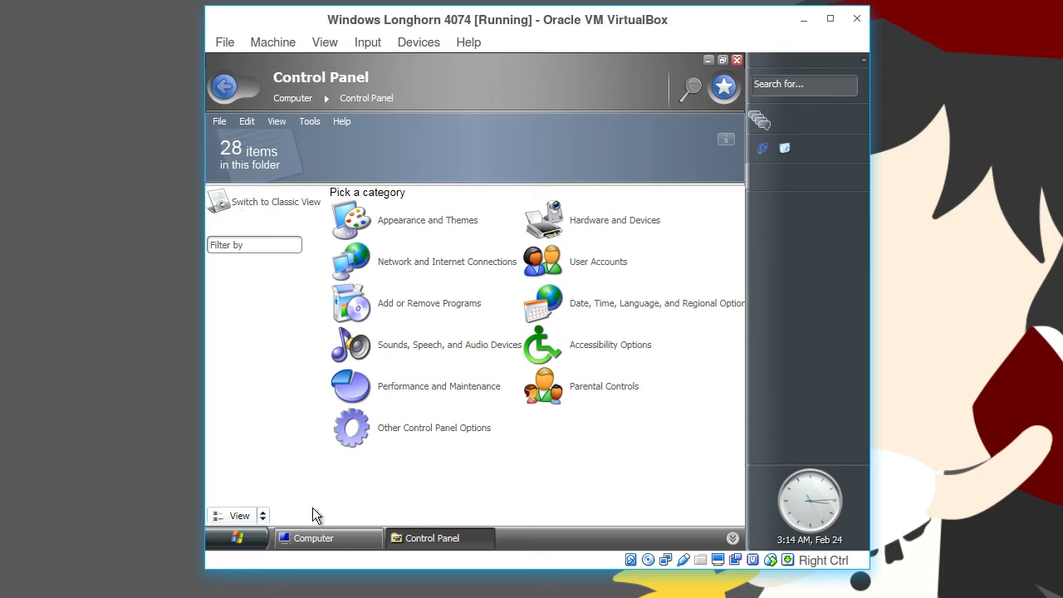
{"action": "left_click", "coordinate": [434, 538]}
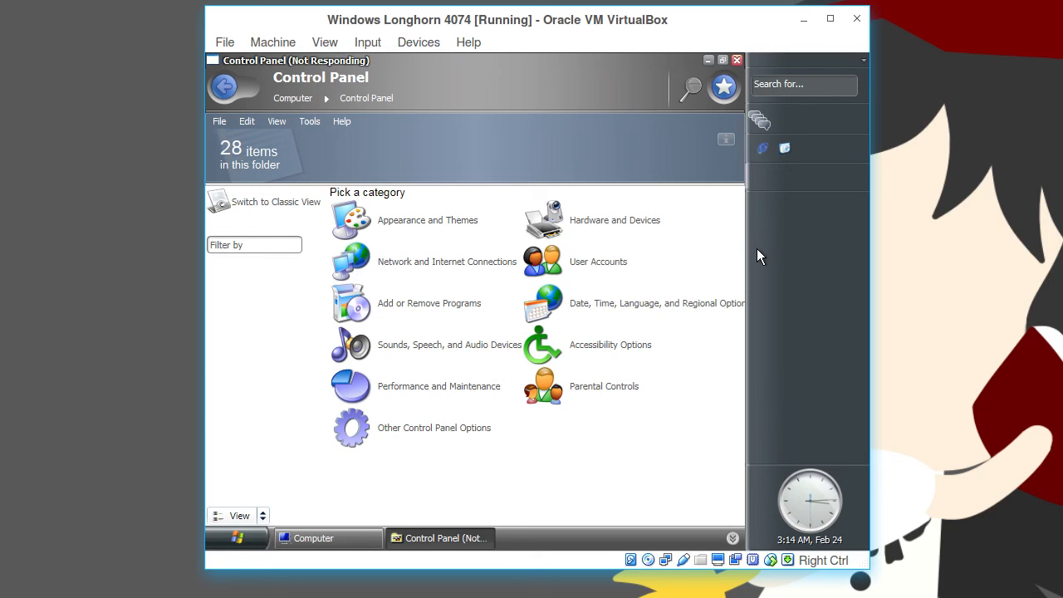
{"action": "left_click", "coordinate": [235, 538]}
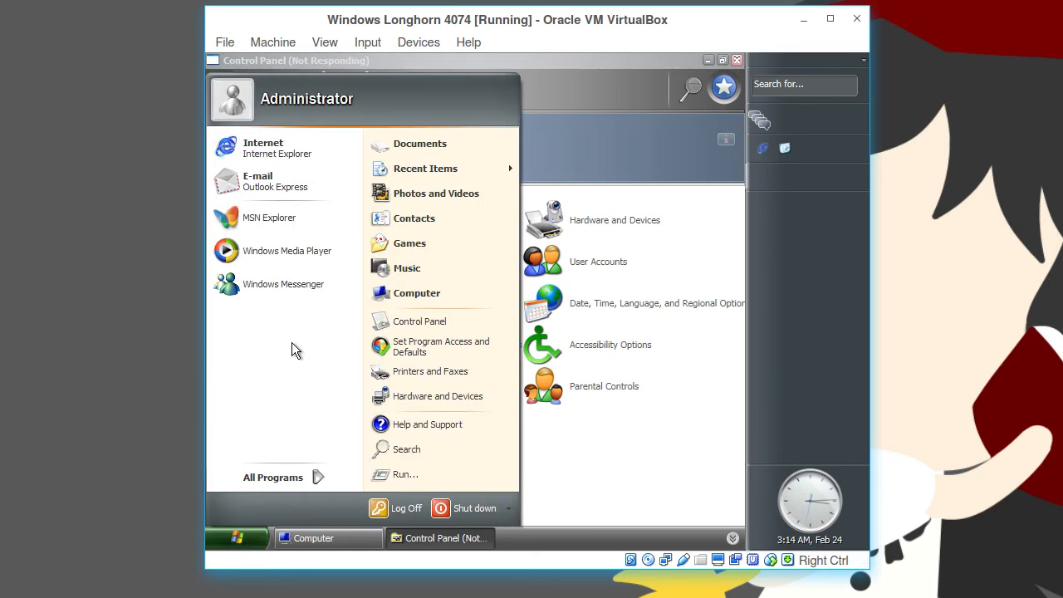
{"action": "mouse_move", "coordinate": [410, 475]}
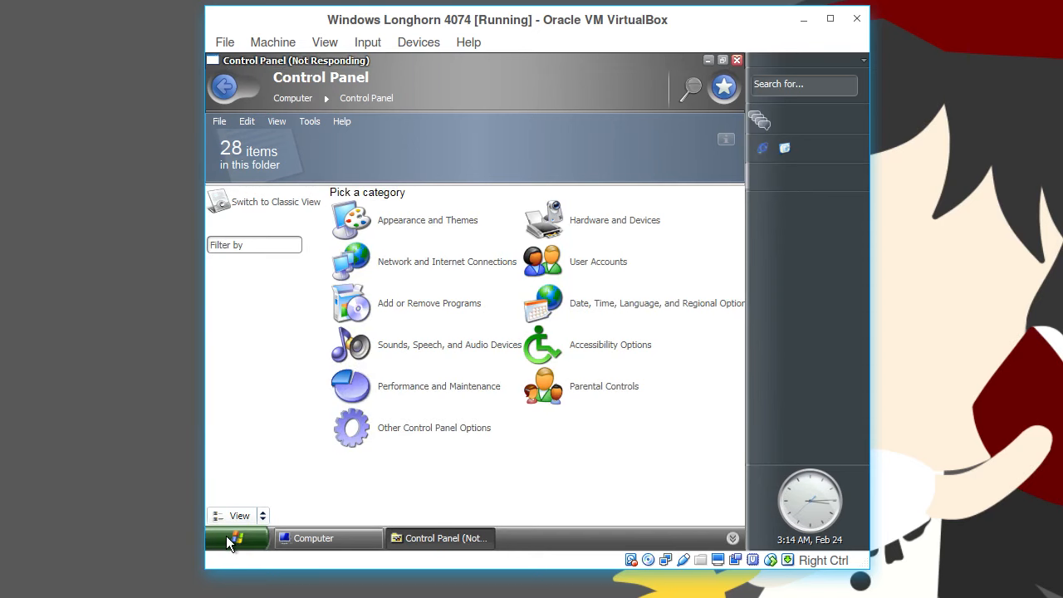
- Bring up the Run dialog from Start to enter ping google.com
{"action": "left_click", "coordinate": [236, 538]}
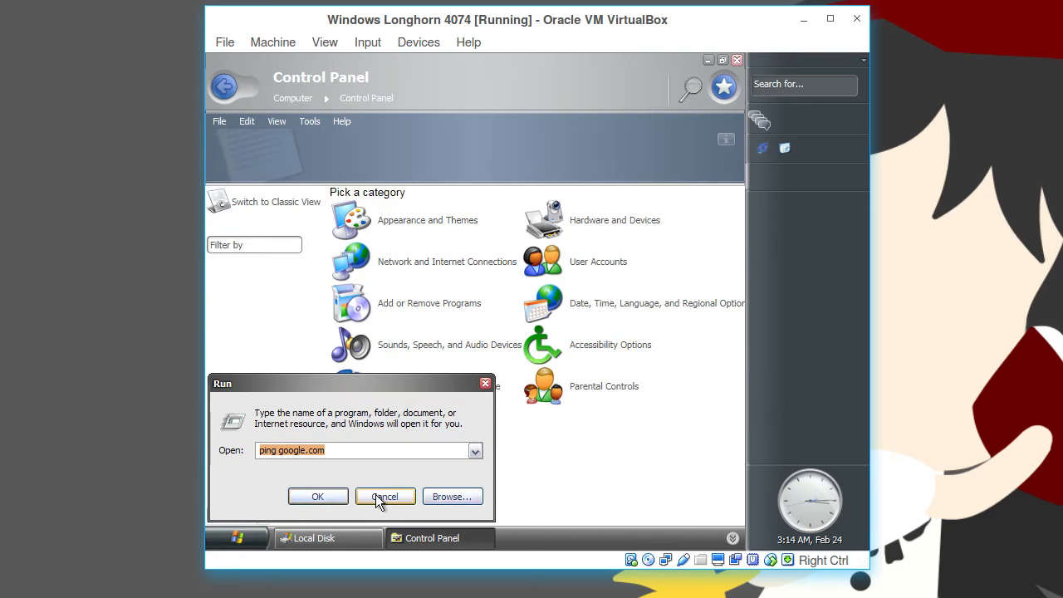
{"action": "mouse_move", "coordinate": [377, 515]}
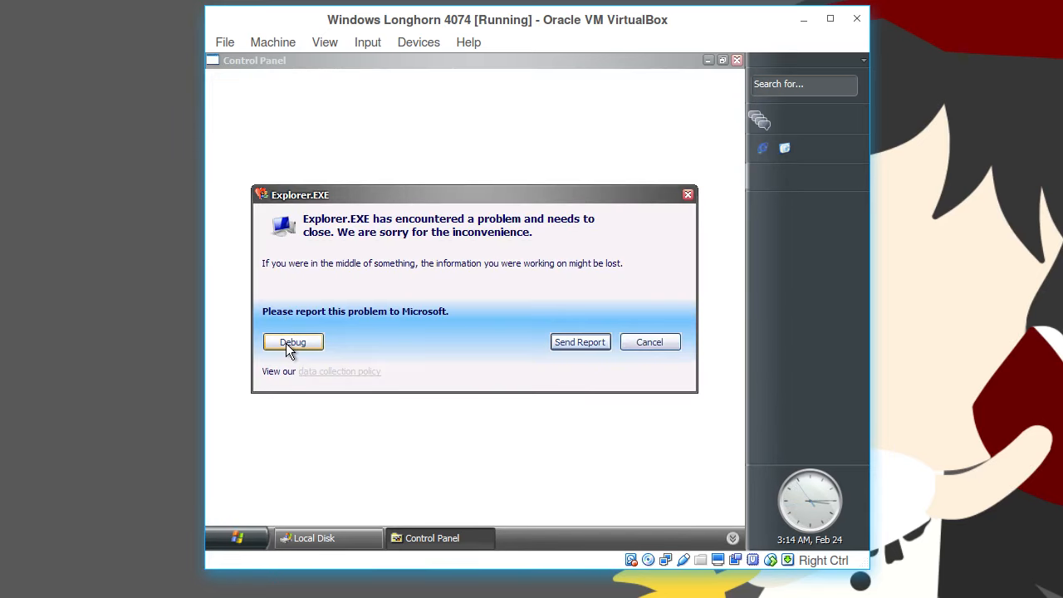
- Attempt to debug the crashed Explorer.EXE and dismiss the No debugger found message
{"action": "left_click", "coordinate": [292, 342]}
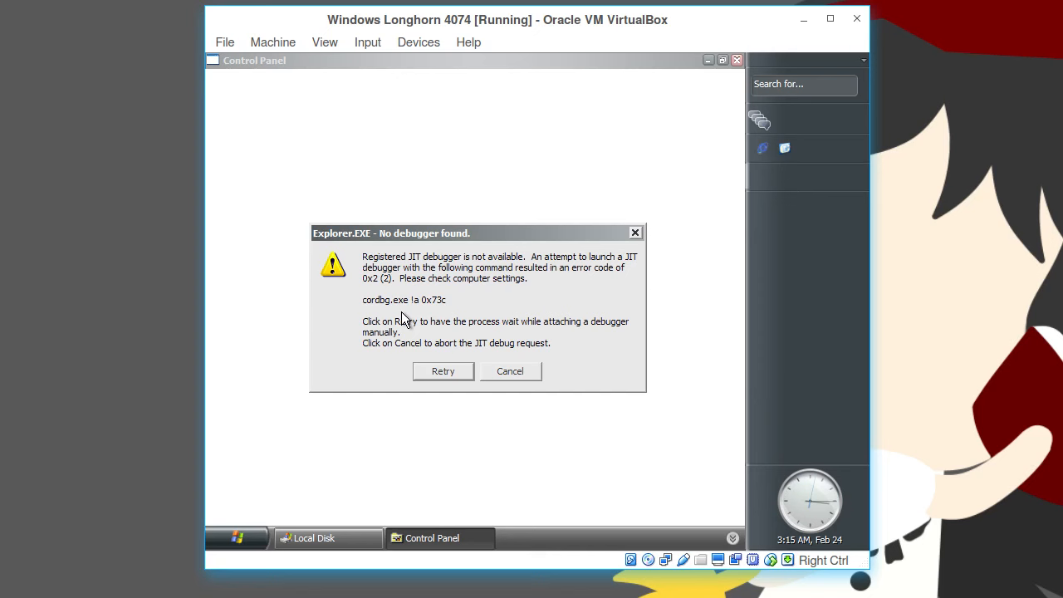
{"action": "mouse_move", "coordinate": [405, 332]}
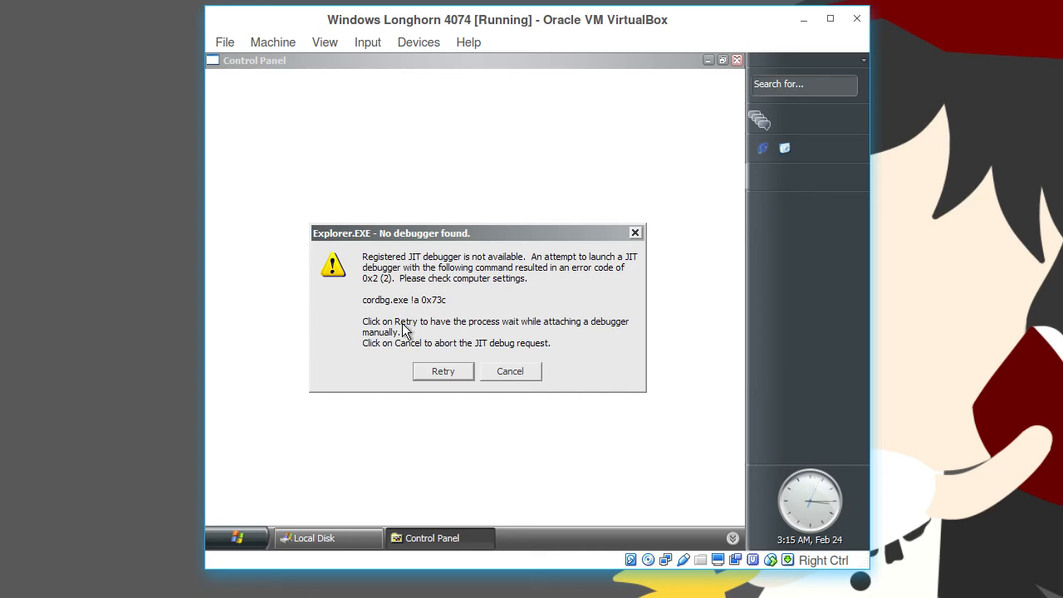
{"action": "left_click", "coordinate": [443, 372]}
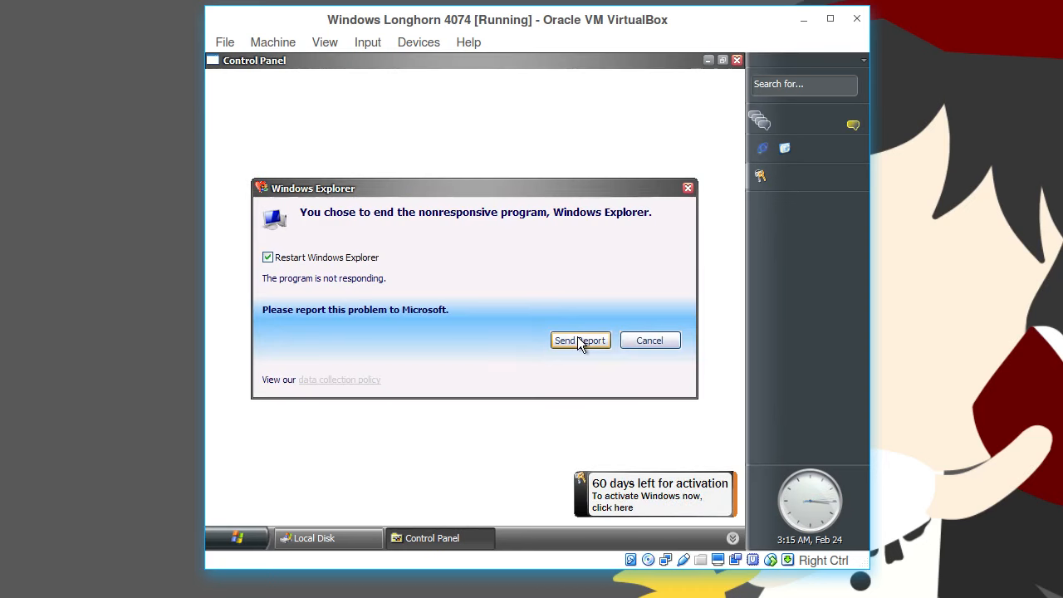
- Send the Windows Explorer error report, then cancel the sending
{"action": "left_click", "coordinate": [580, 339]}
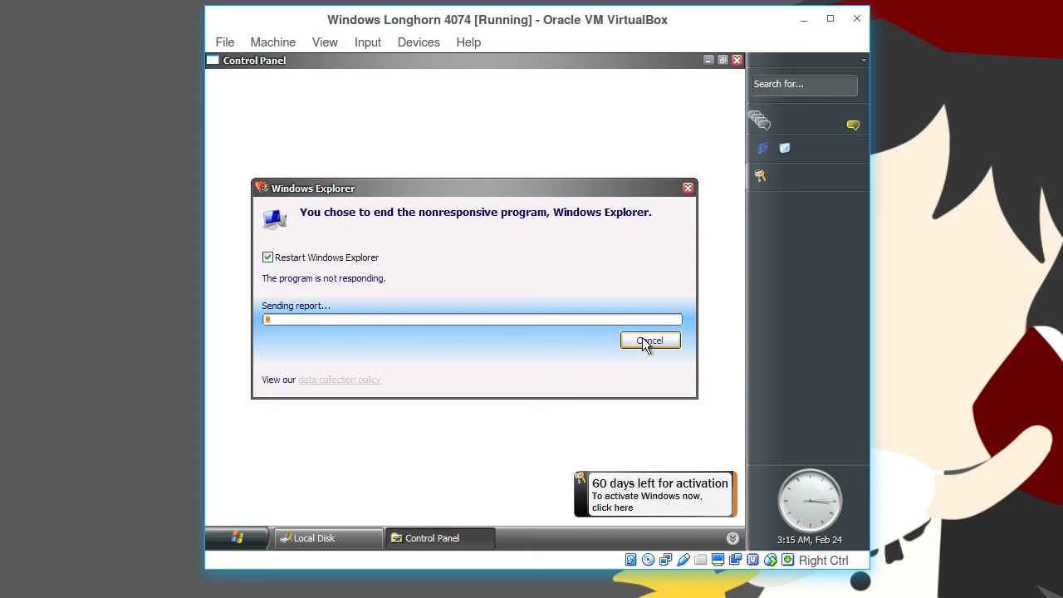
{"action": "left_click", "coordinate": [649, 339]}
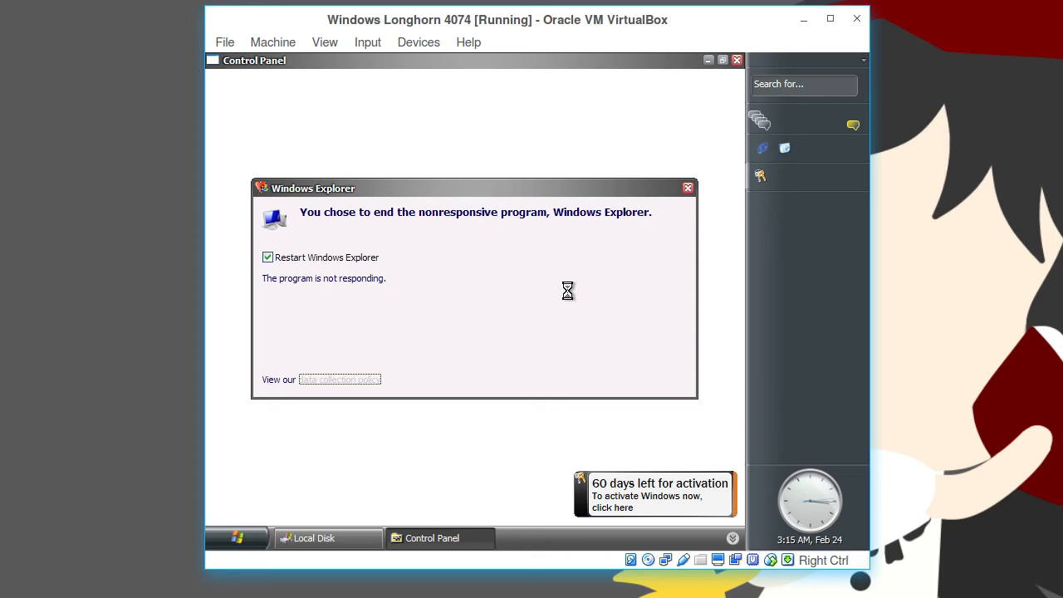
{"action": "mouse_move", "coordinate": [787, 168]}
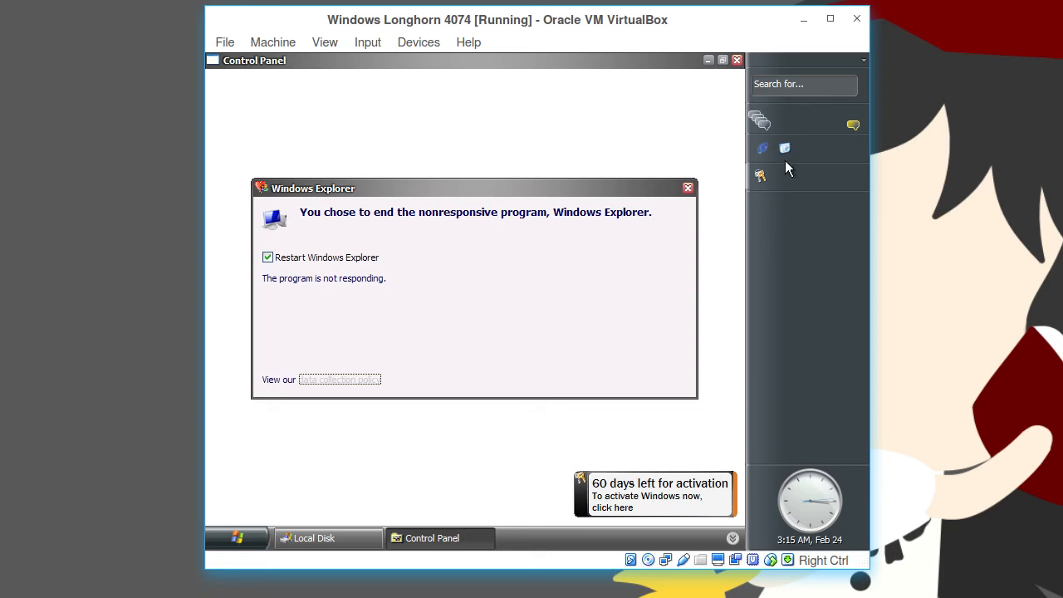